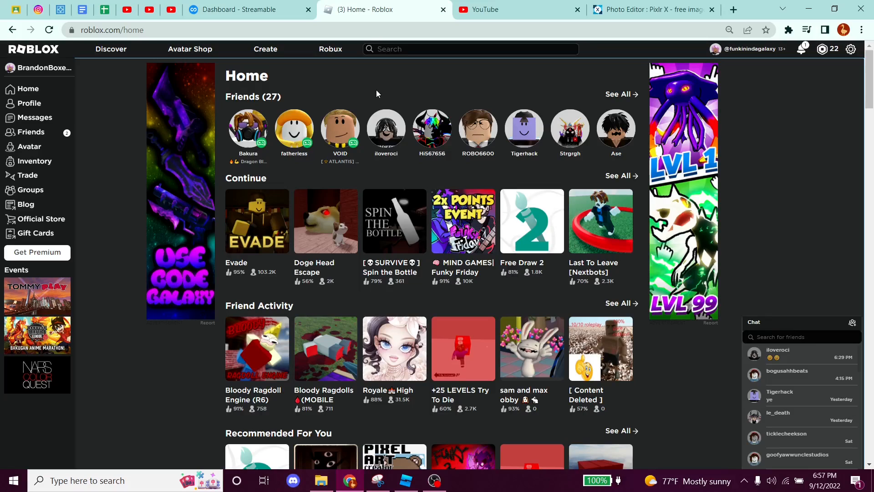
mouse_move(226, 86)
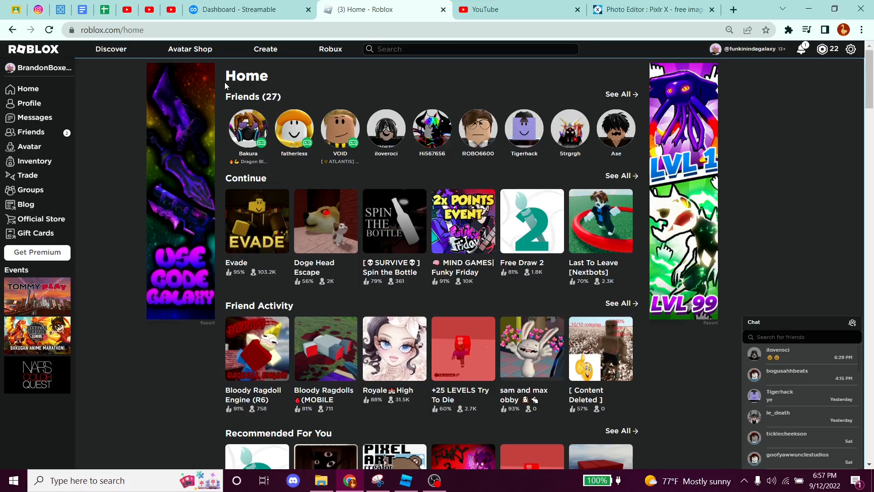
mouse_move(215, 132)
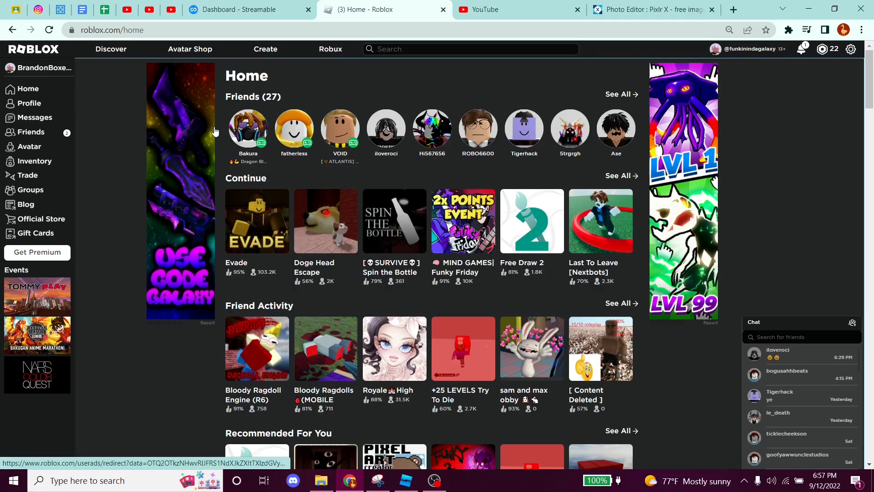
mouse_move(451, 84)
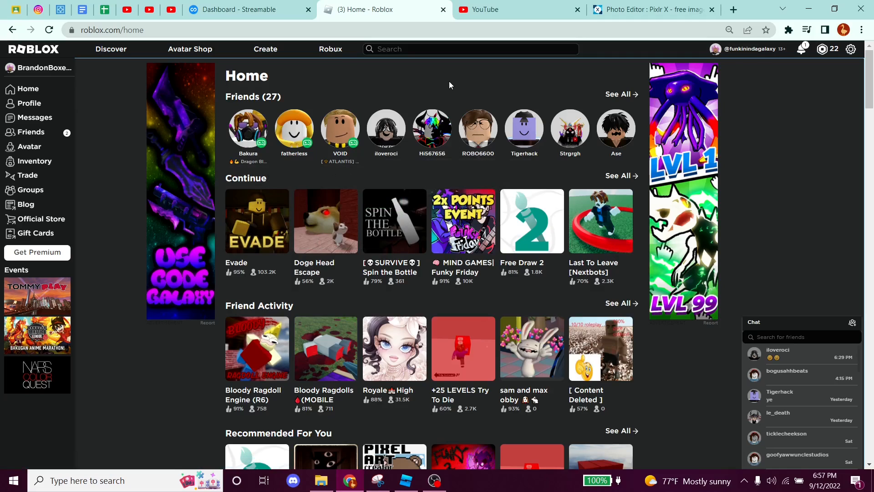
mouse_move(96, 73)
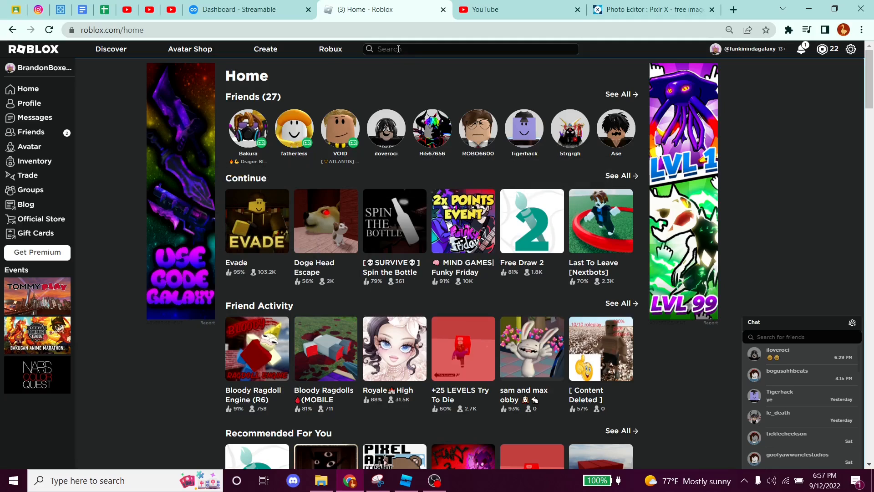
Search for 'conical depres', open that game, then return home and dismiss the friend popup.
text(conical depression)
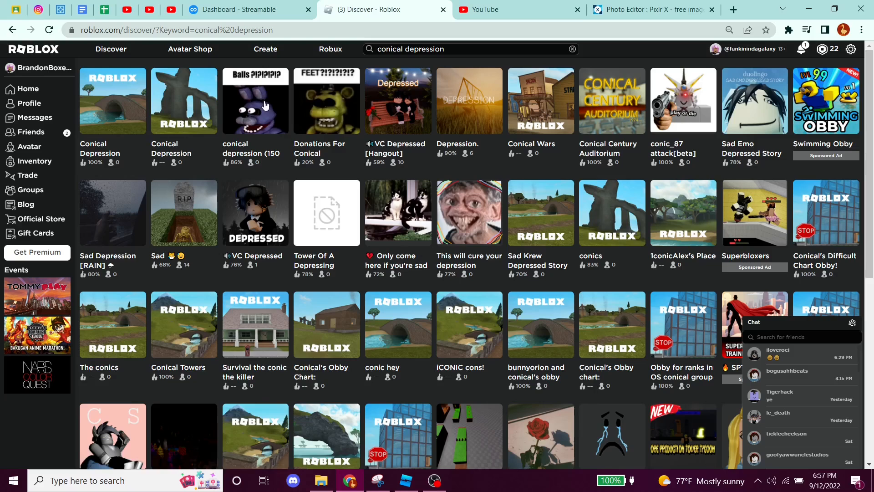
click(255, 100)
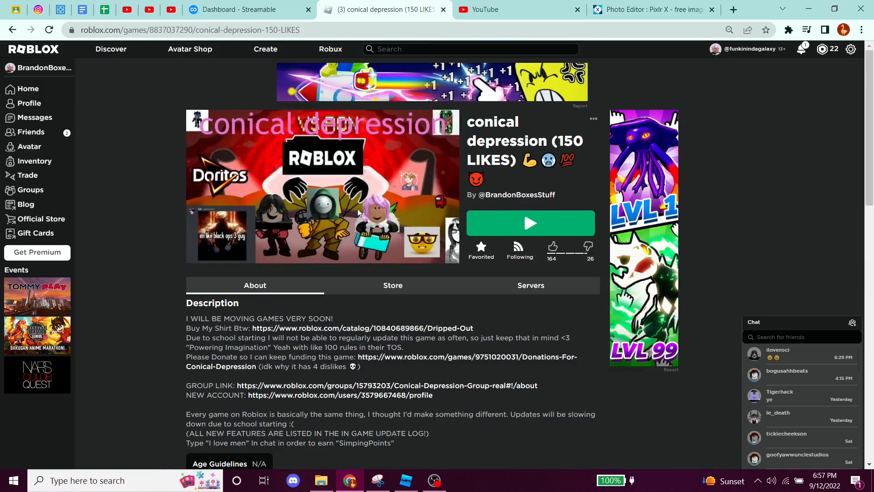
mouse_move(506, 200)
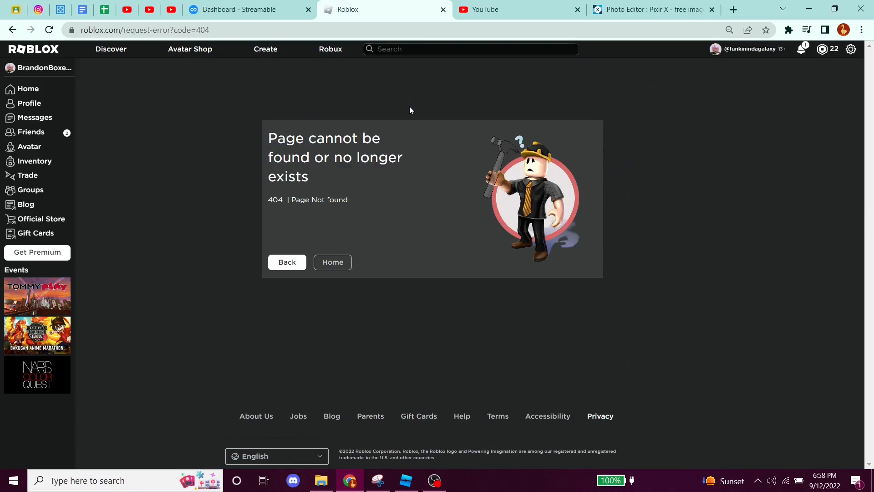
mouse_move(430, 199)
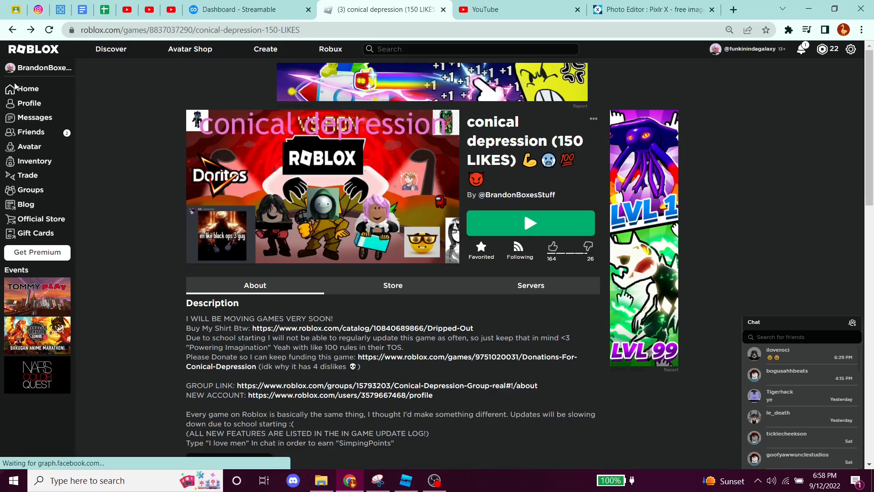
click(26, 89)
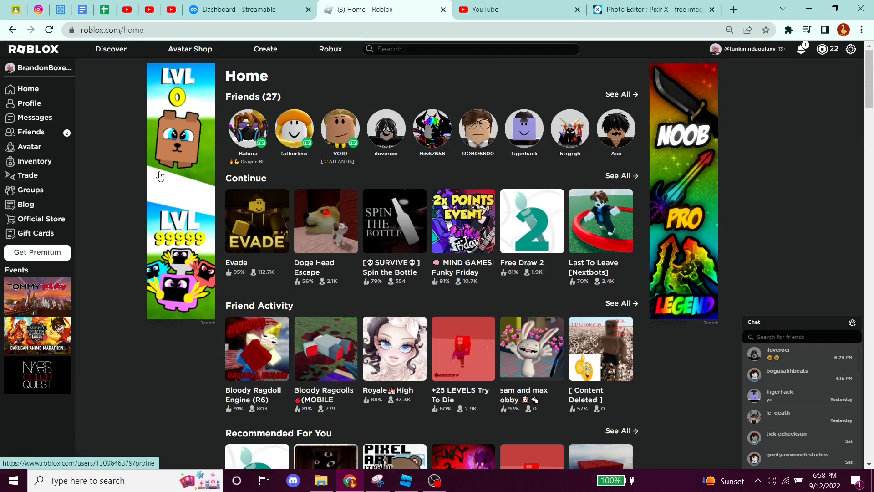
scroll(down, 3)
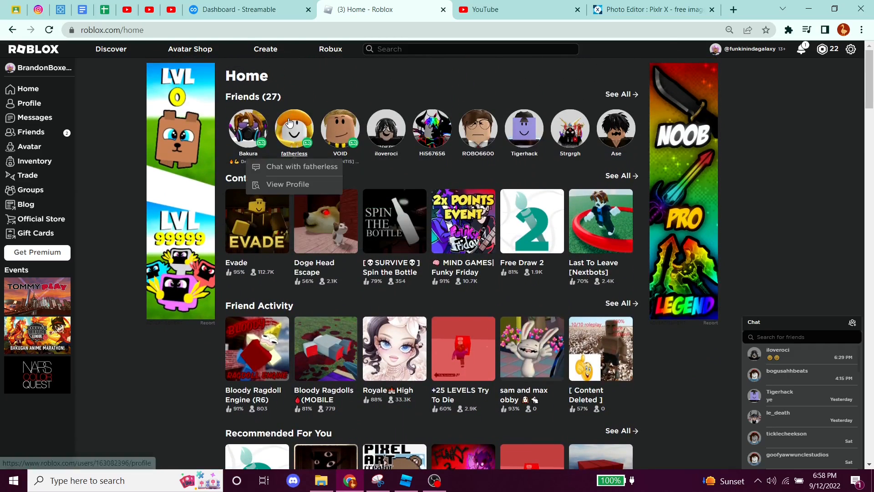
click(300, 92)
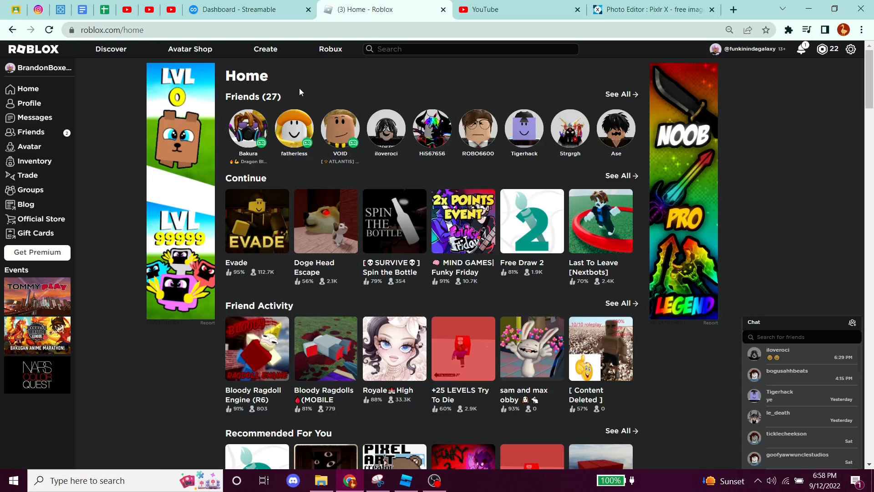
mouse_move(302, 98)
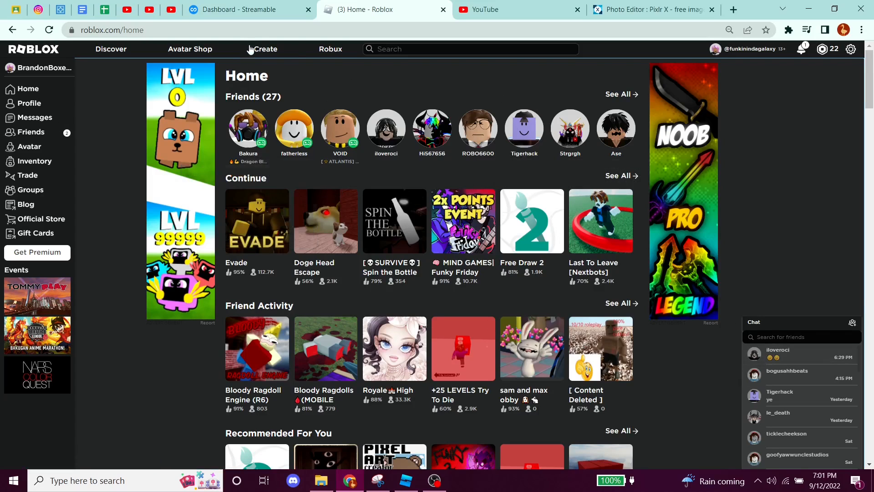
Open My Creations and show the Audio uploads page with the upload form.
click(265, 49)
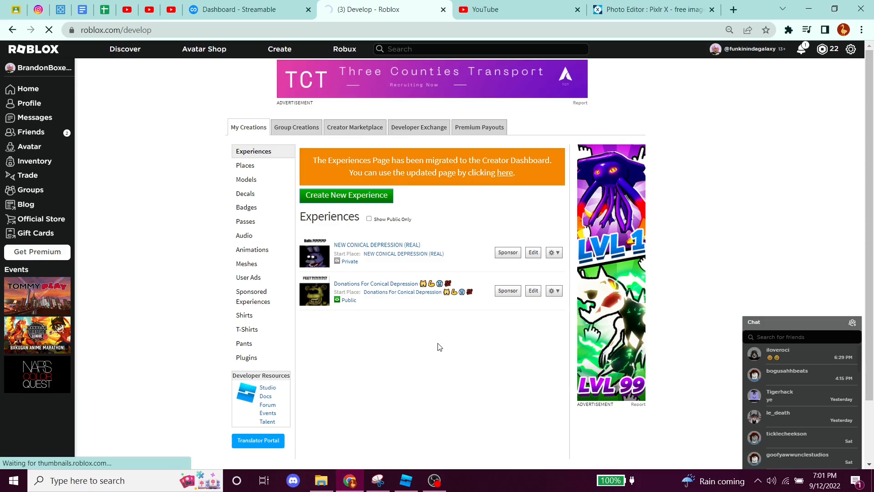
click(244, 235)
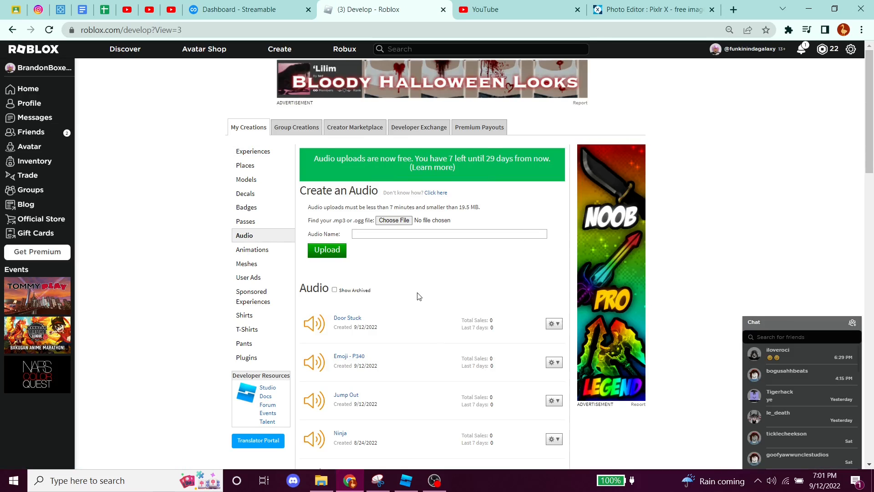
mouse_move(425, 172)
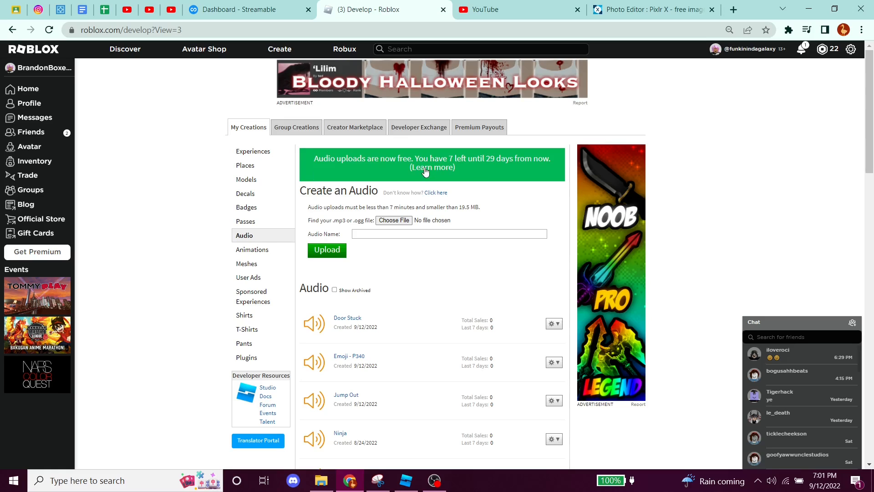
mouse_move(250, 73)
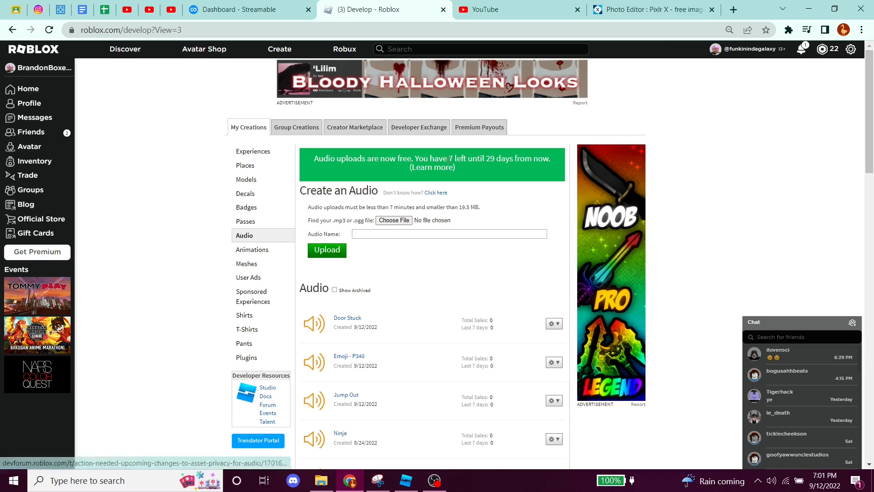
mouse_move(256, 151)
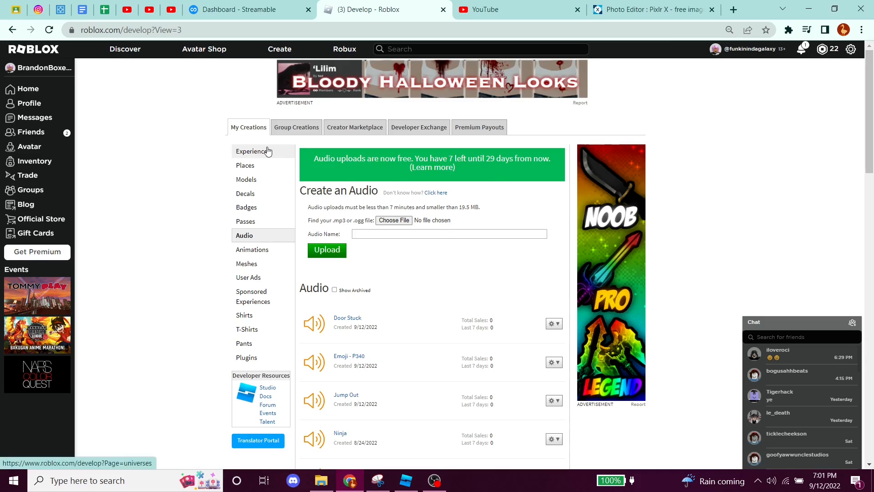
mouse_move(330, 170)
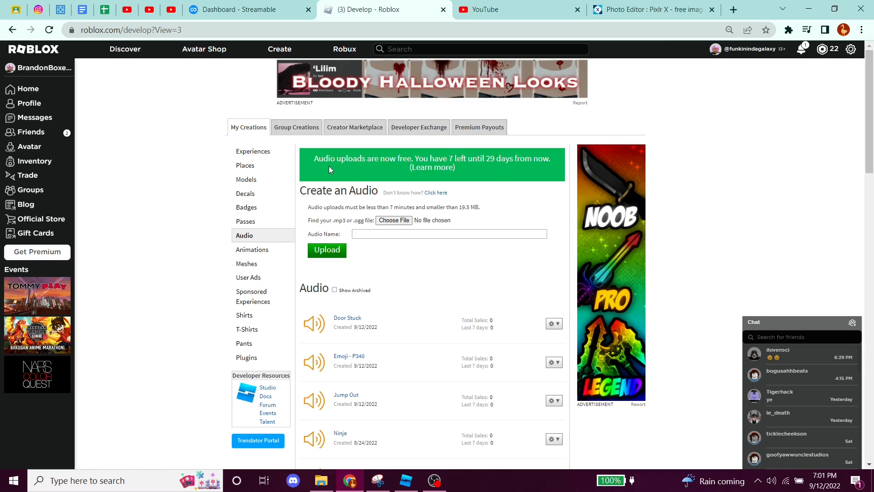
mouse_move(321, 174)
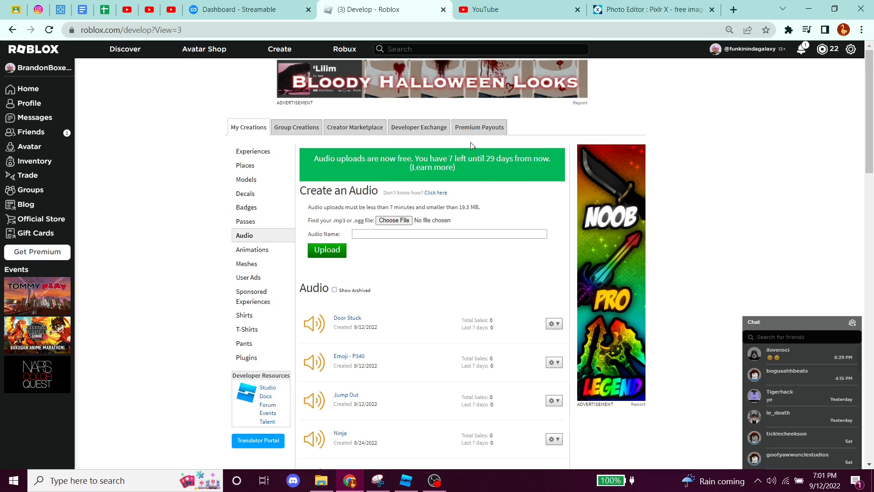
mouse_move(475, 146)
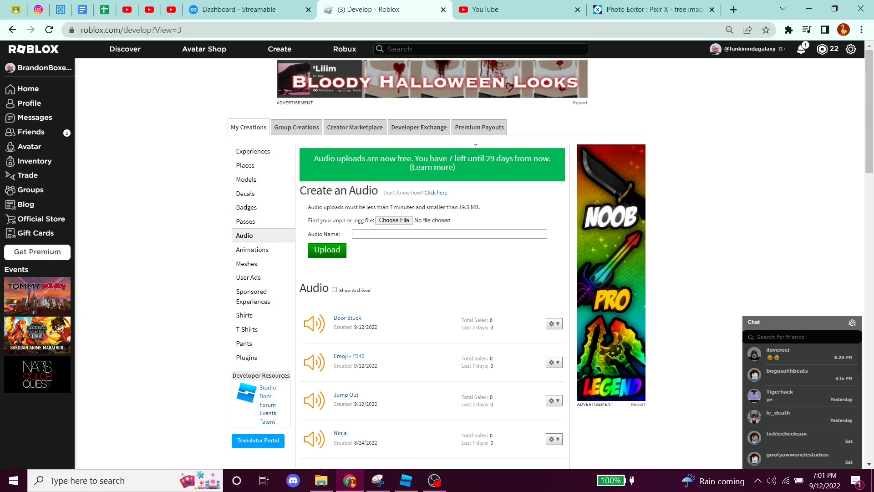
mouse_move(363, 173)
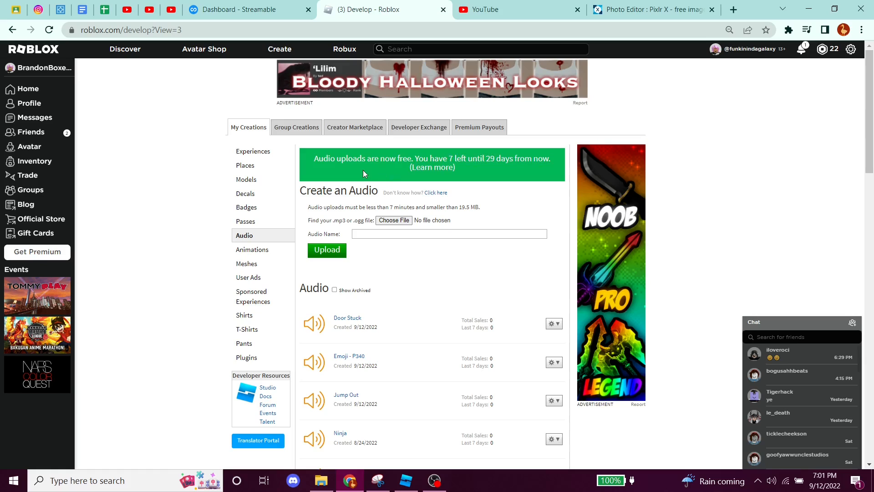
click(25, 88)
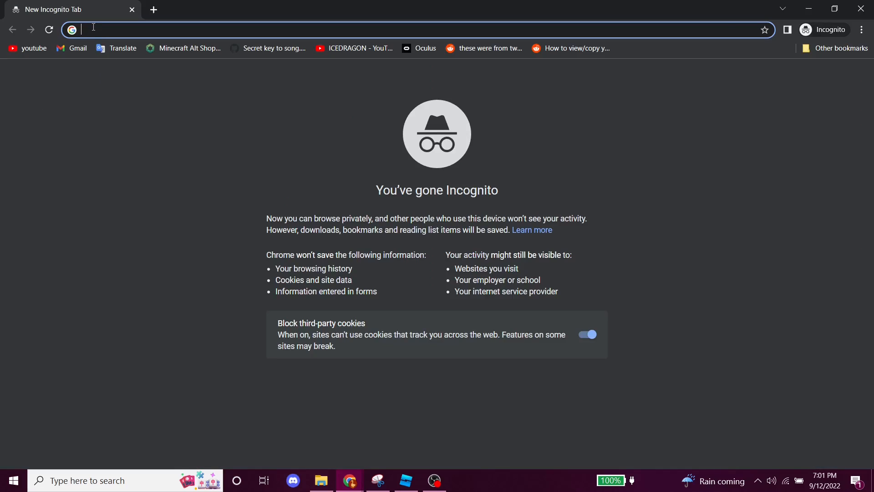
Go to roblox.com and sign up the alt account 'fdfsfsdfsdfdsfsf'.
text(roblox.com)
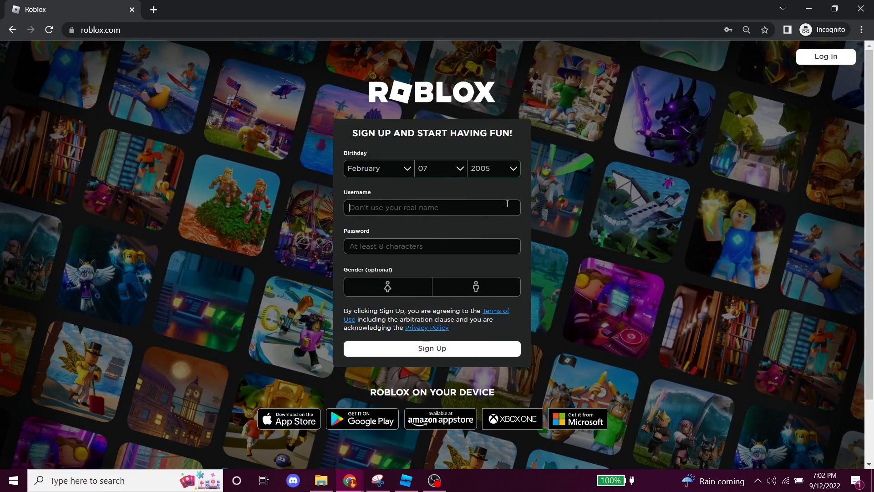
text(fdfsfsdfsdfdsfsf)
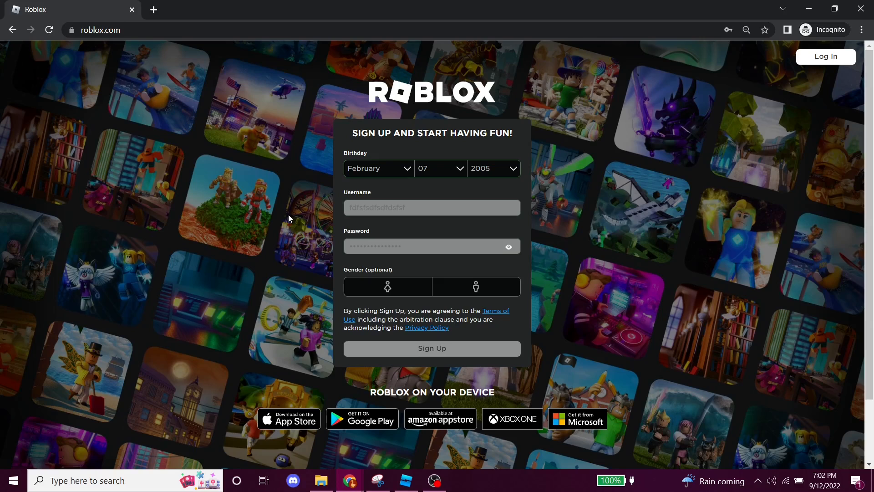
click(432, 348)
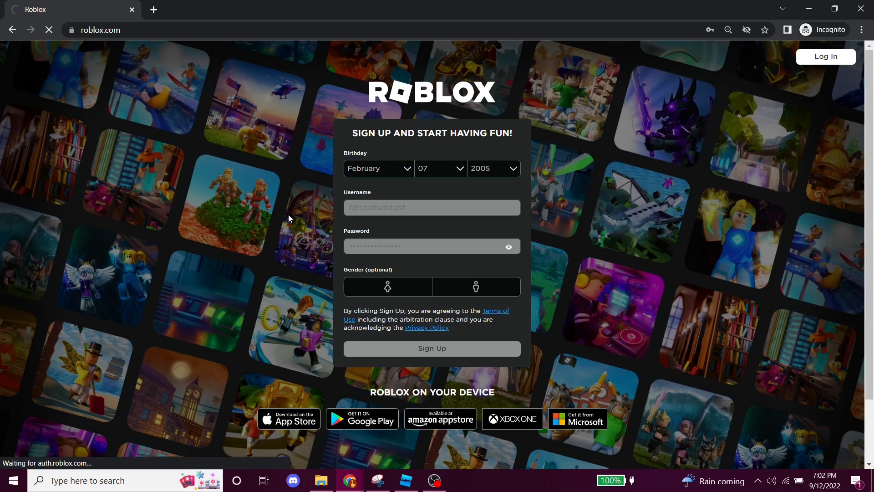
click(431, 347)
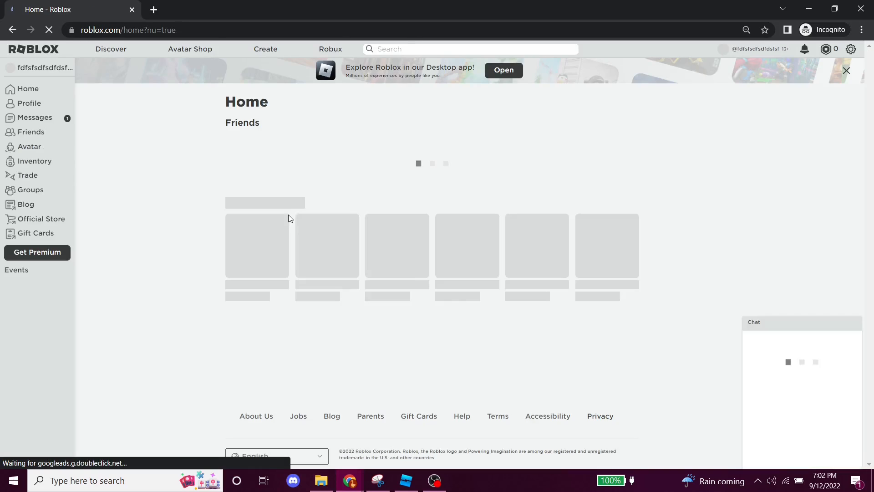
click(851, 49)
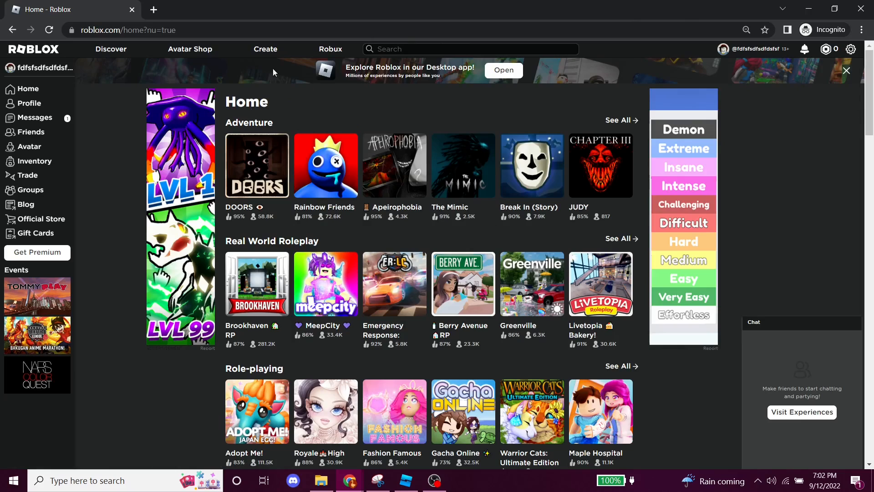
mouse_move(736, 411)
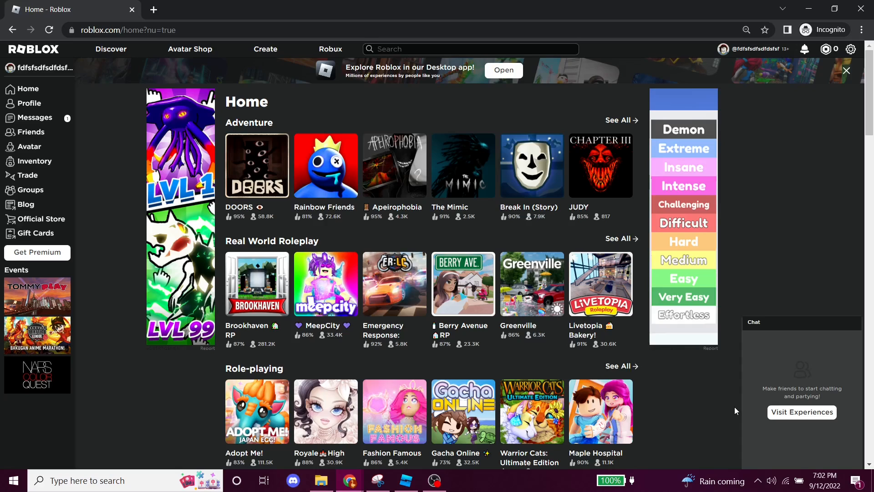
Search people for 'brandonboxesstuff' and send the main account a friend request.
text(brandonbox)
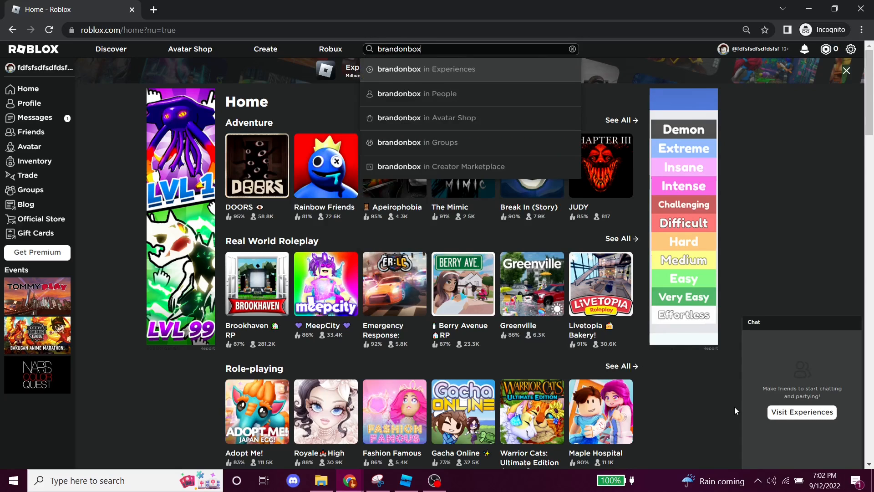
text(esstuff)
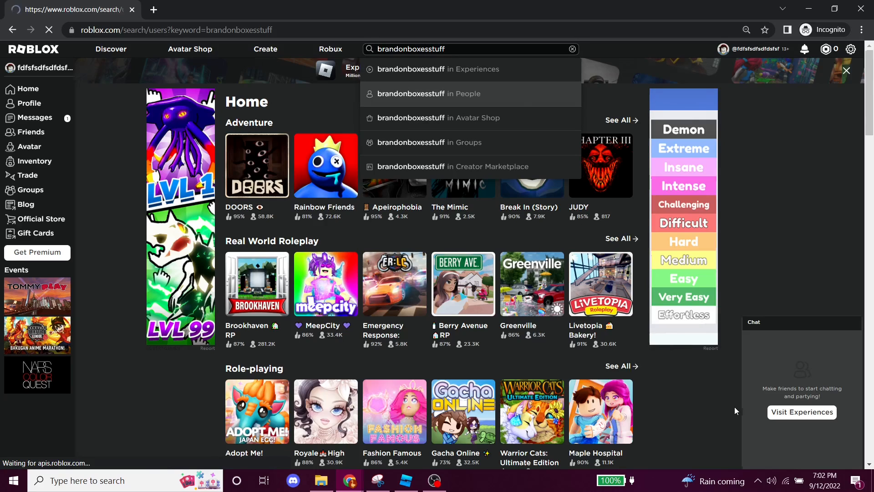
click(428, 93)
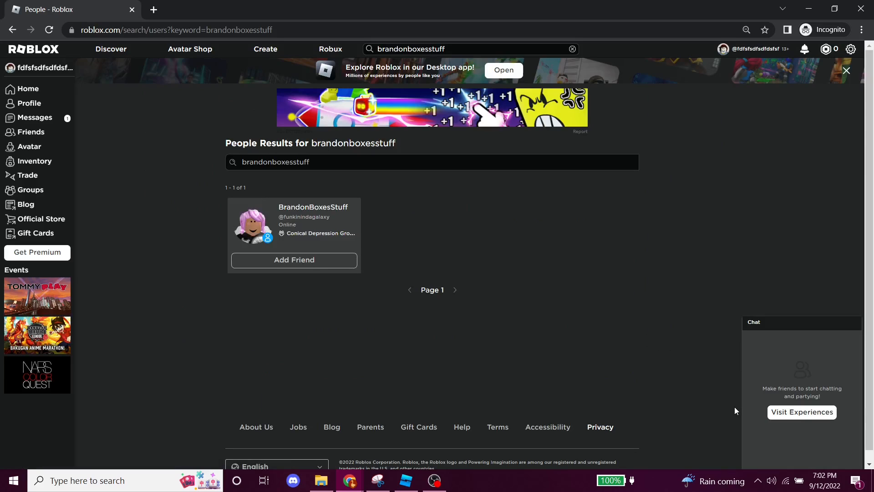
click(293, 260)
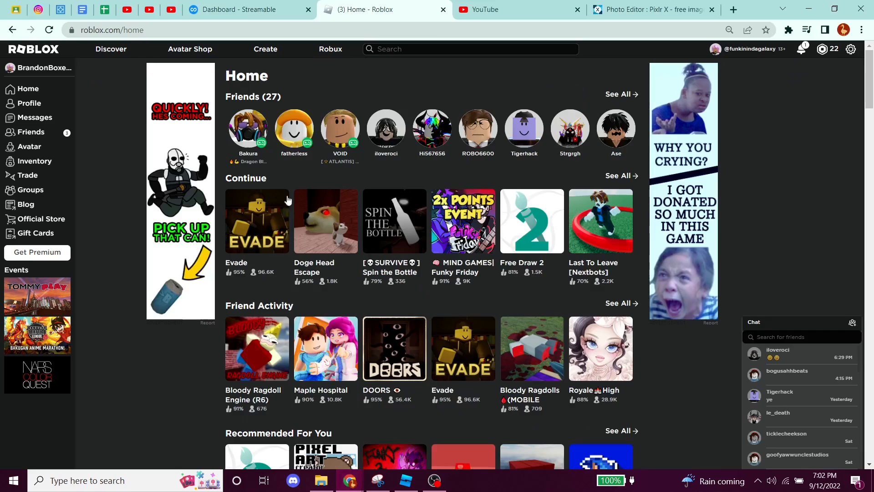
mouse_move(32, 132)
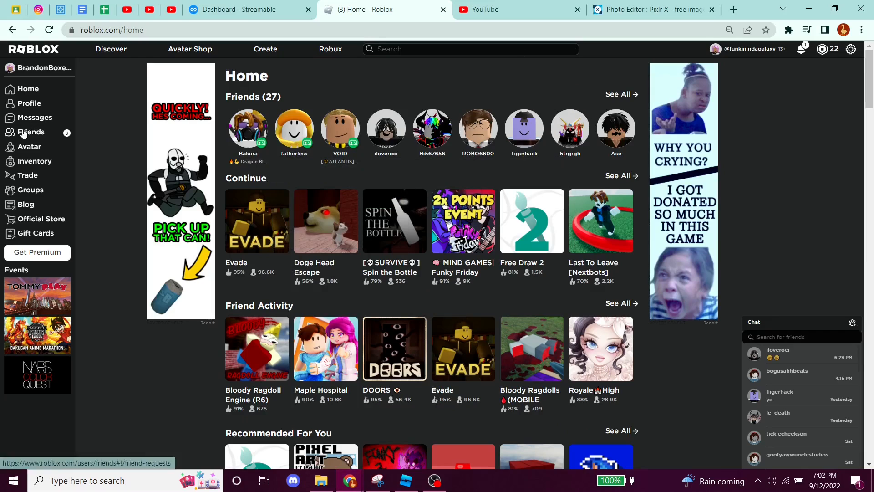
Open the Friends Requests tab from the main account's home sidebar.
click(31, 132)
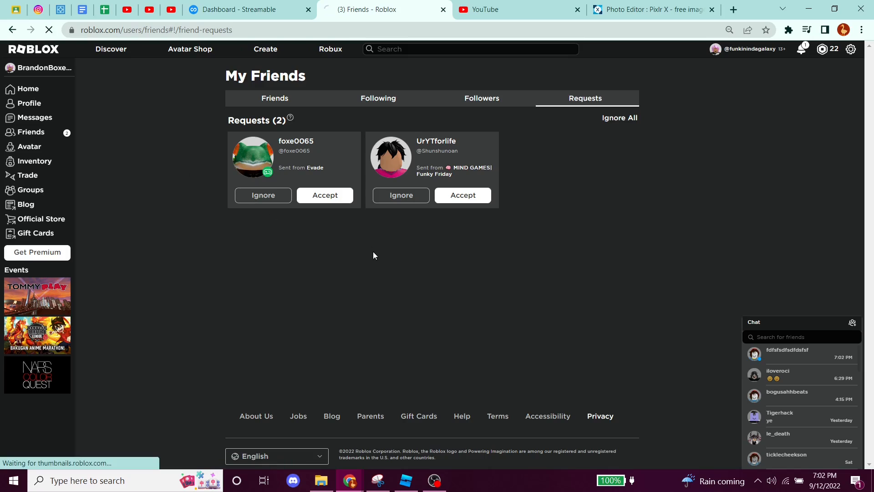
click(26, 89)
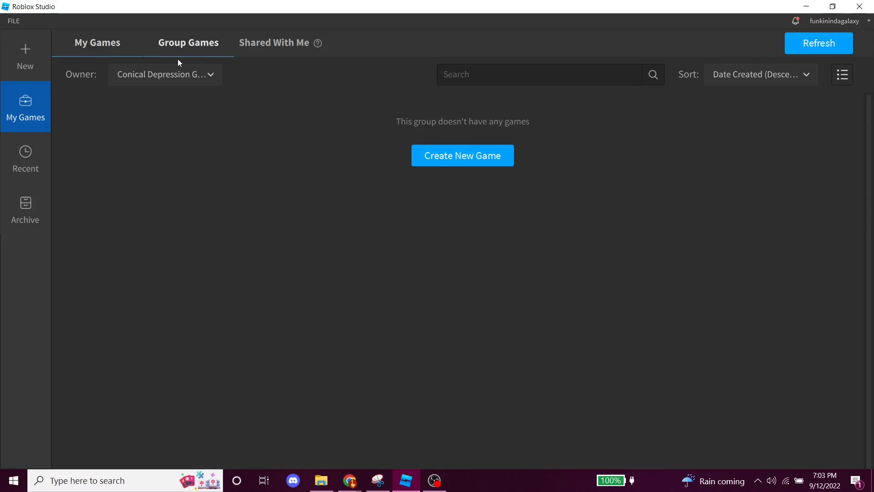
Start a Baseplate game and save it to Roblox as 'nokia toilet gaming expierence'.
click(25, 55)
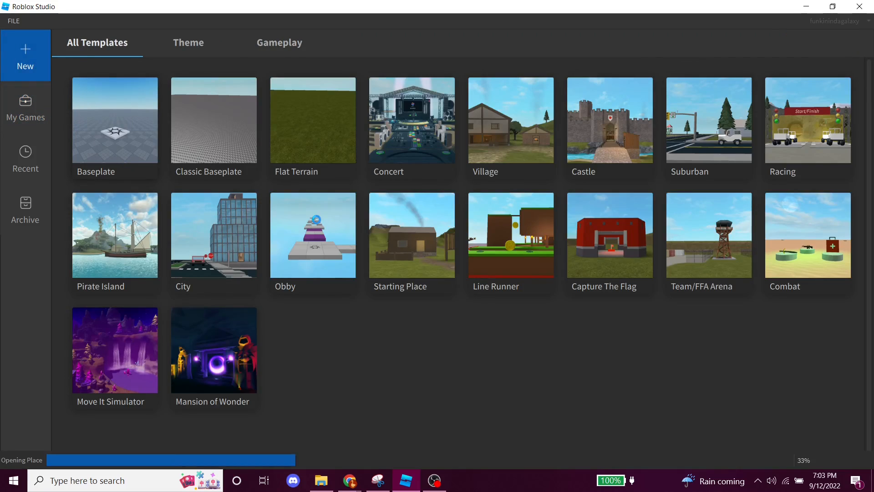
click(115, 120)
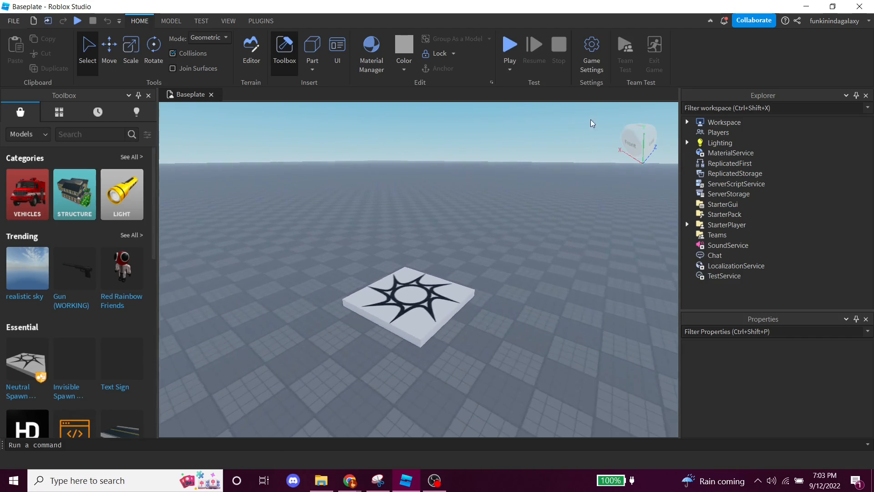
click(591, 50)
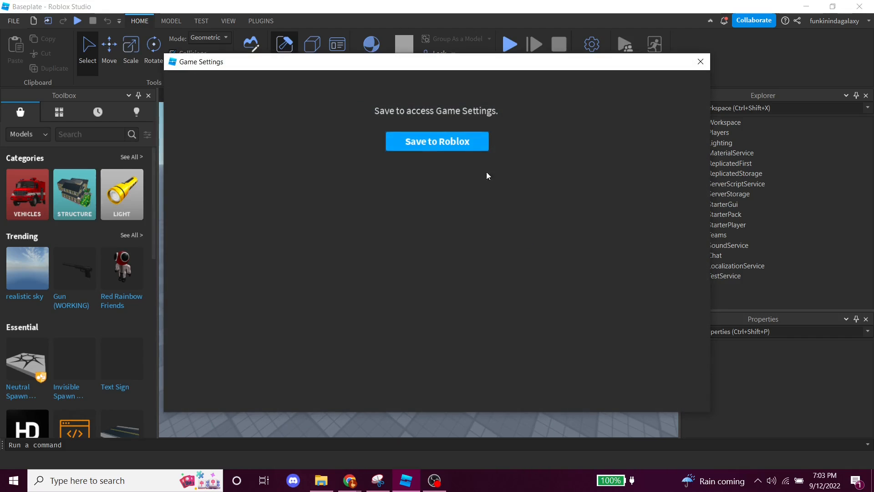
click(436, 141)
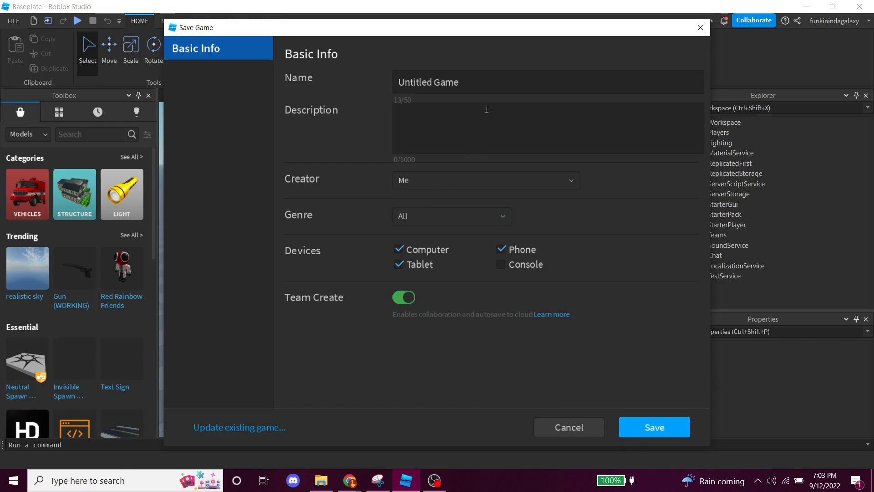
text(nokia toilet gaming expierence)
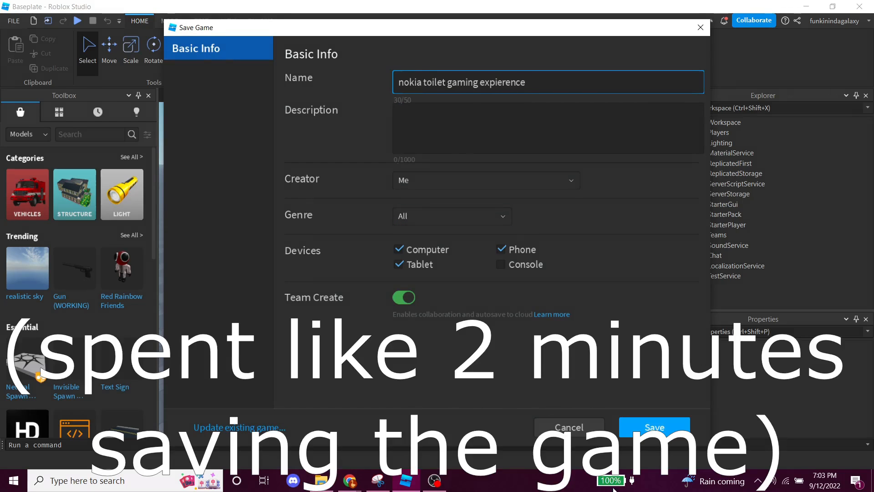
click(653, 427)
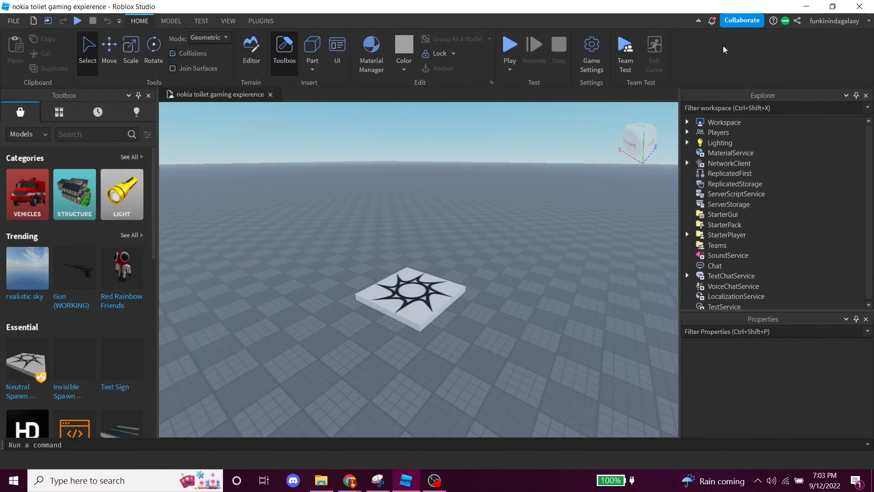
Add 'fdfsfsdfsdfdsfsf' as a collaborator with Edit permission and save.
click(742, 20)
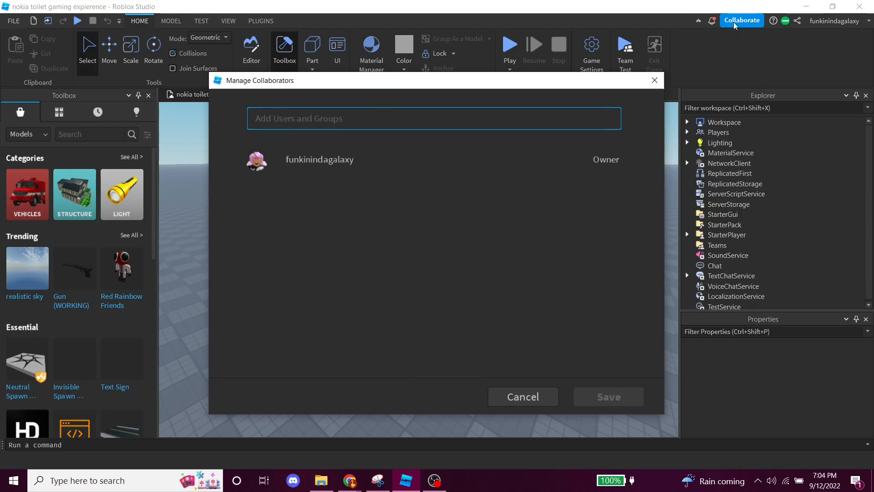
mouse_move(278, 128)
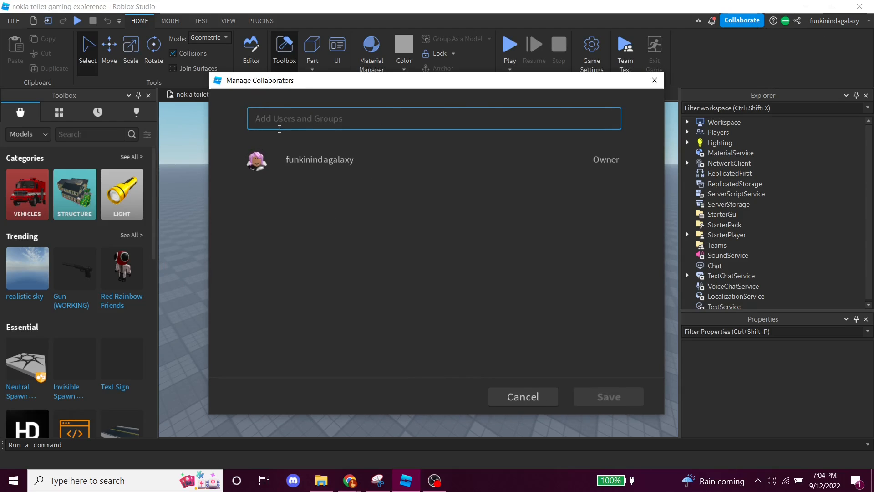
mouse_move(513, 474)
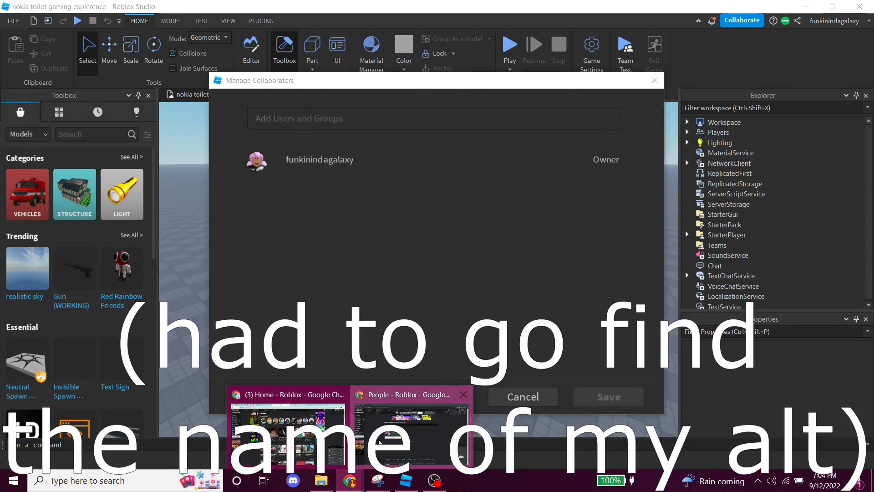
mouse_move(356, 152)
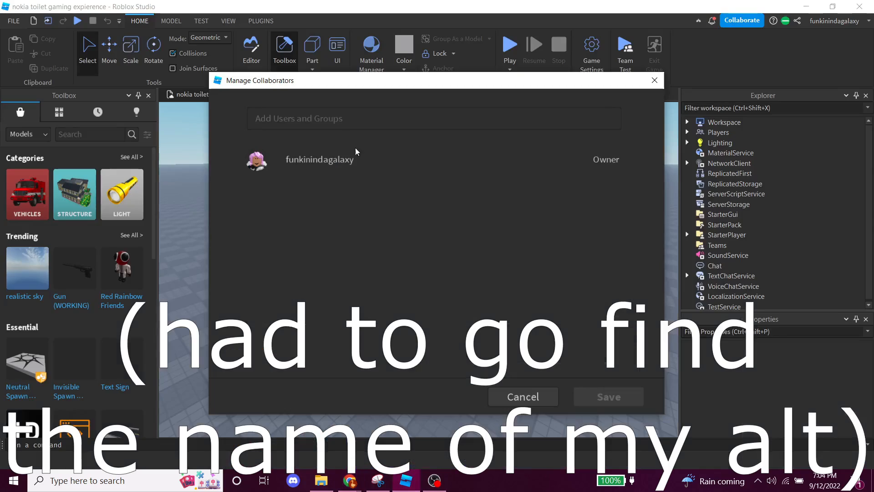
text(fdfsfsdfsdfdsfsf)
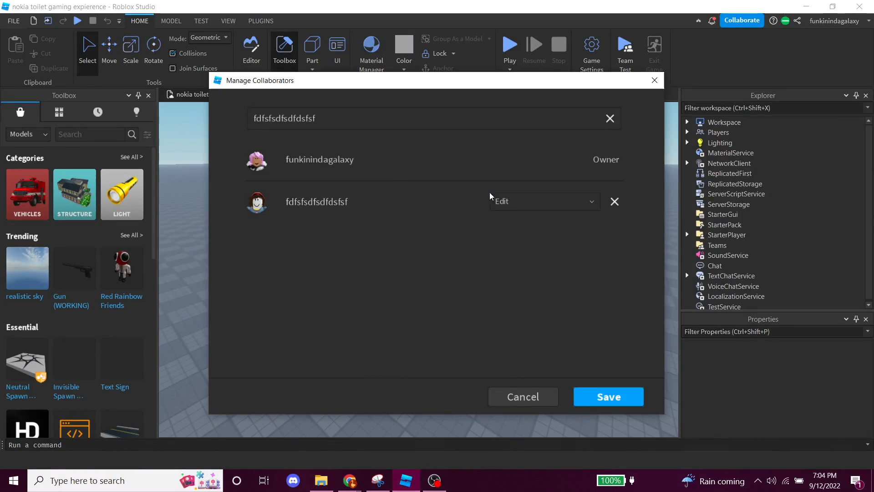
mouse_move(360, 193)
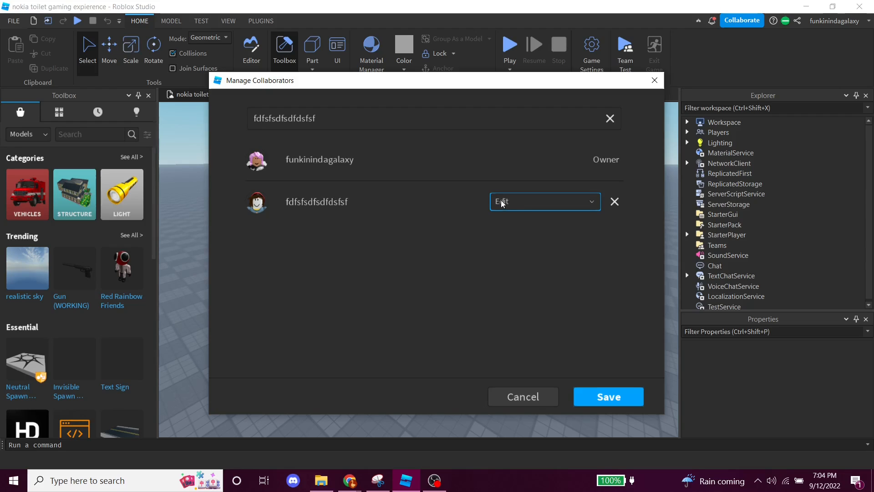
mouse_move(511, 204)
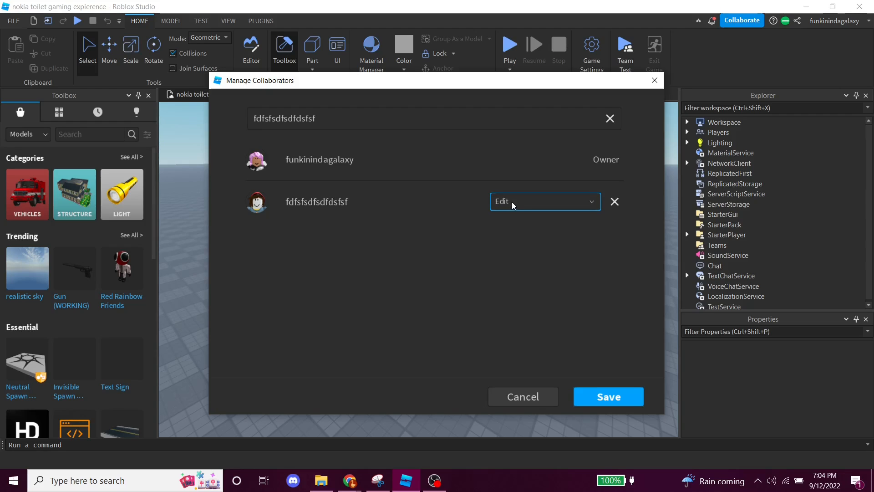
mouse_move(602, 218)
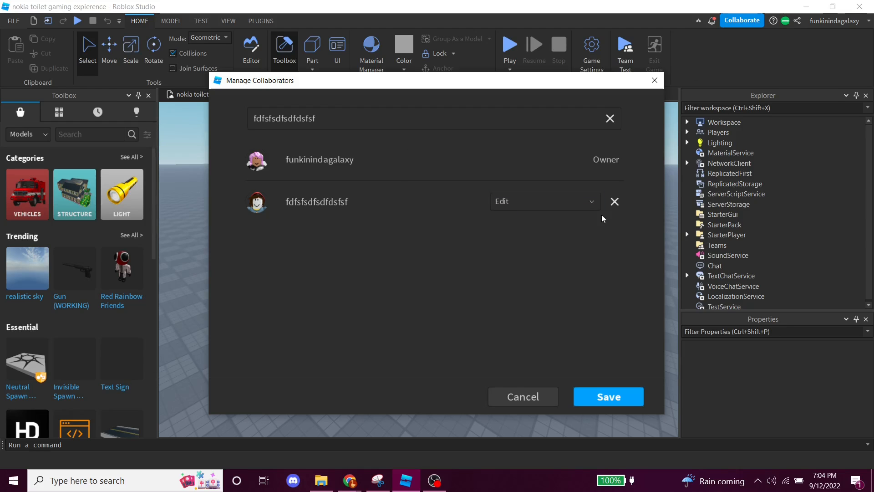
mouse_move(636, 385)
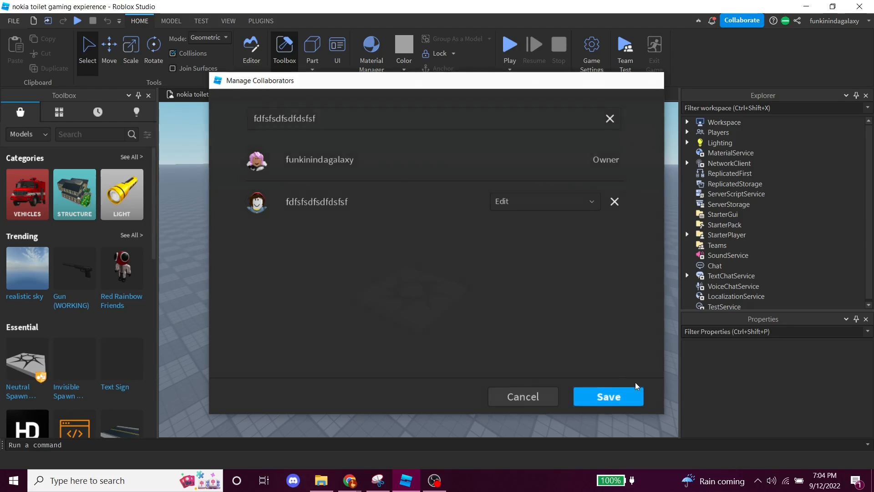
click(608, 396)
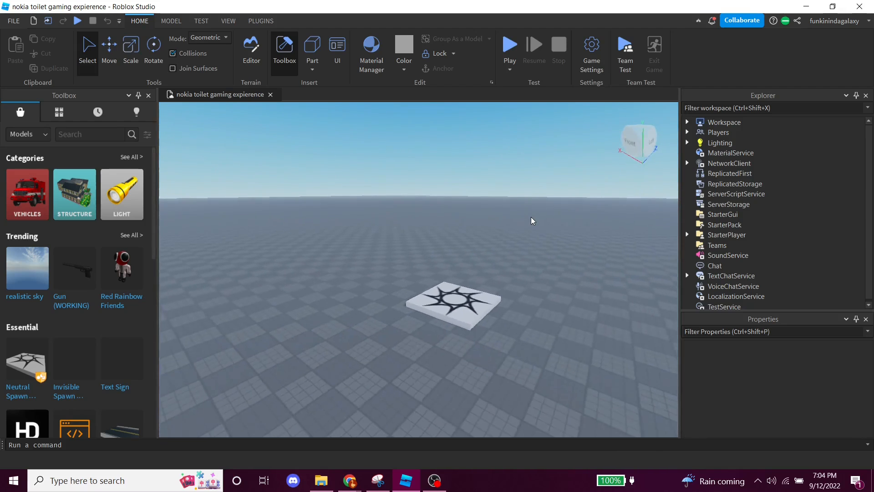
Upload THE SANESS.ogg as audio from the alt account's Create > Audio page.
click(349, 480)
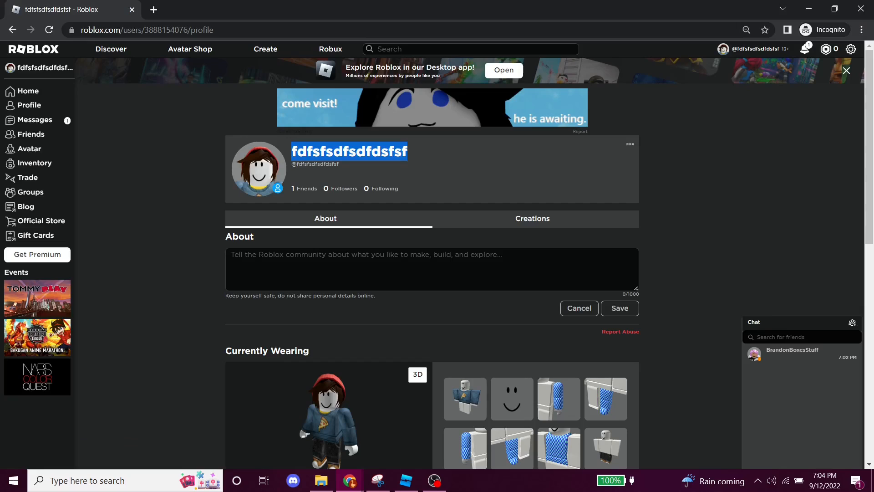
click(265, 49)
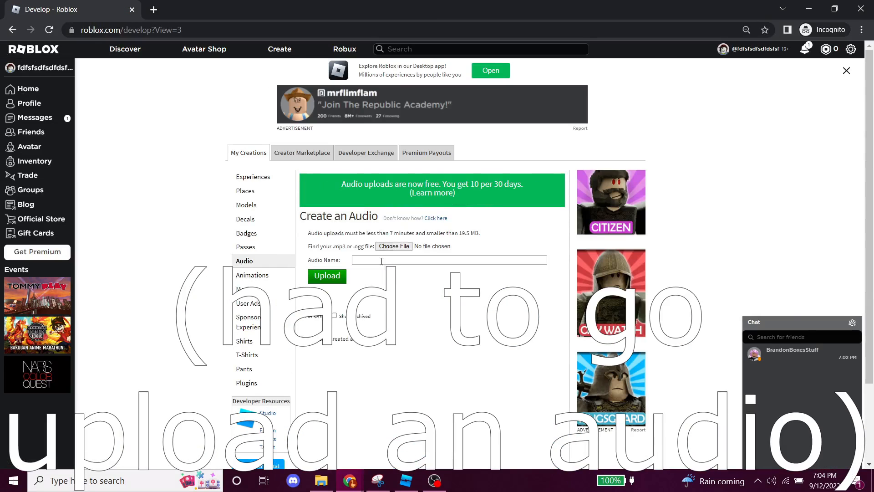
click(394, 246)
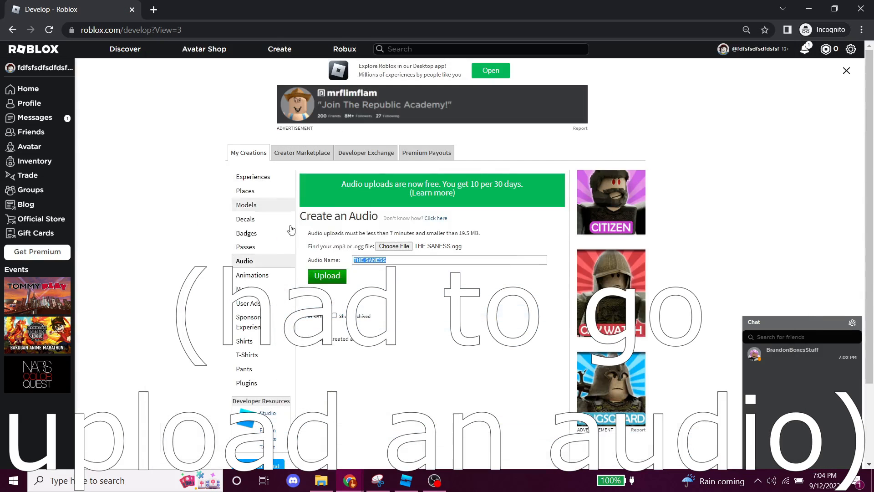
click(327, 275)
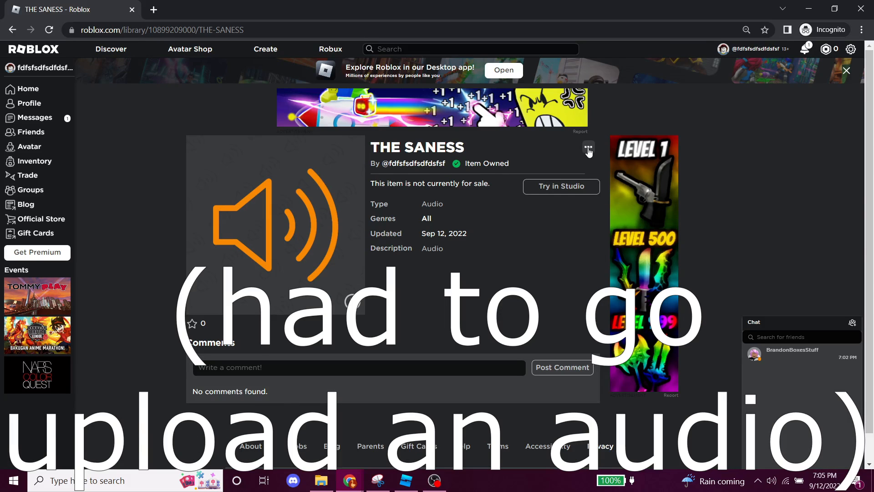
click(405, 480)
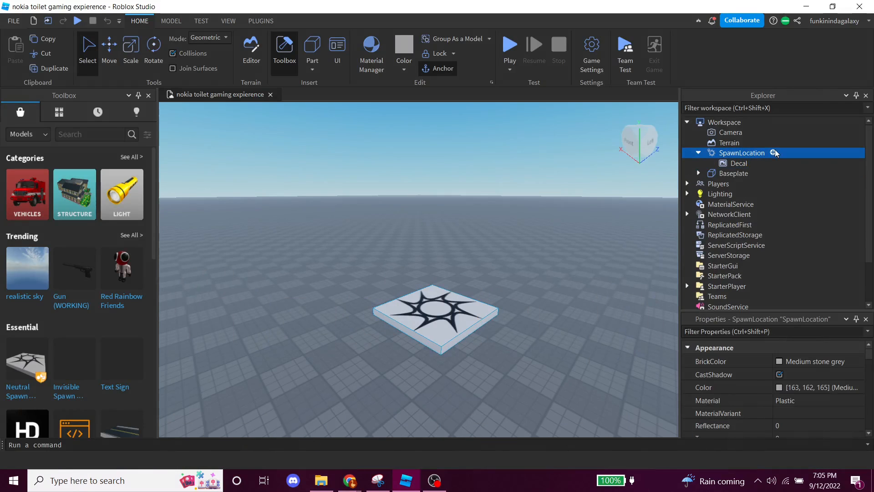
Add a looping THE SANESS Sound at volume 5 under SpawnLocation, then play-test.
click(774, 153)
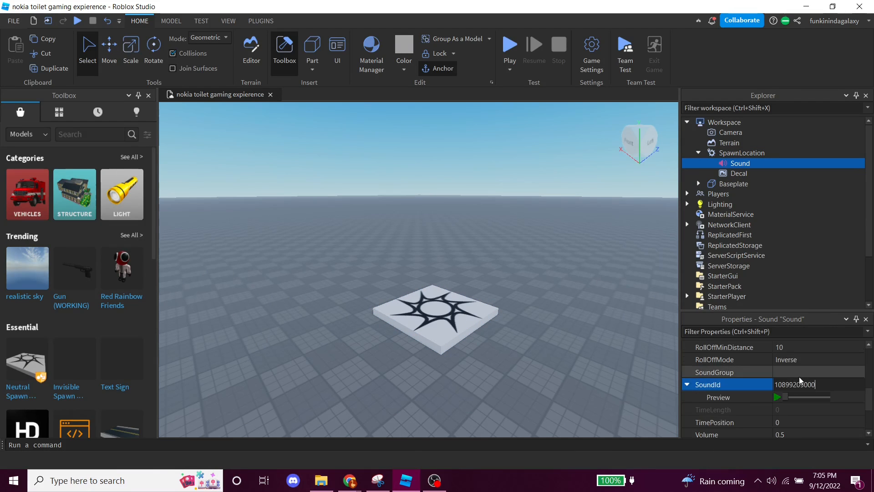
scroll(up, 3)
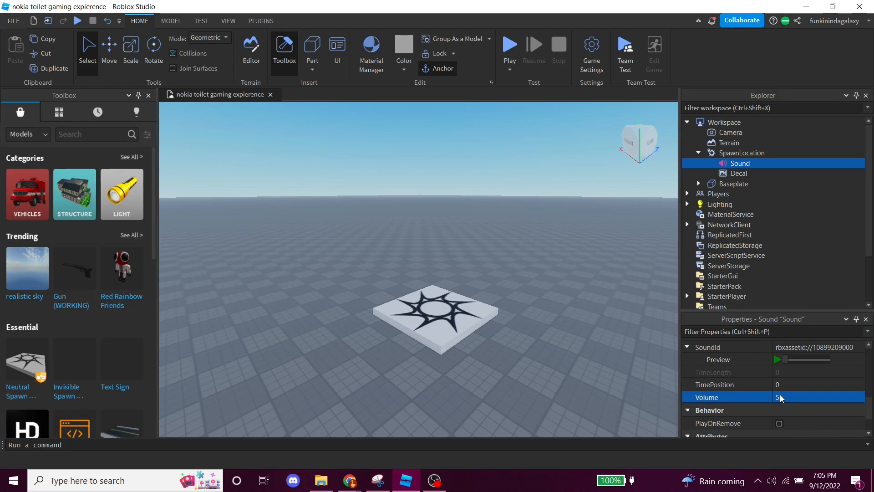
click(508, 44)
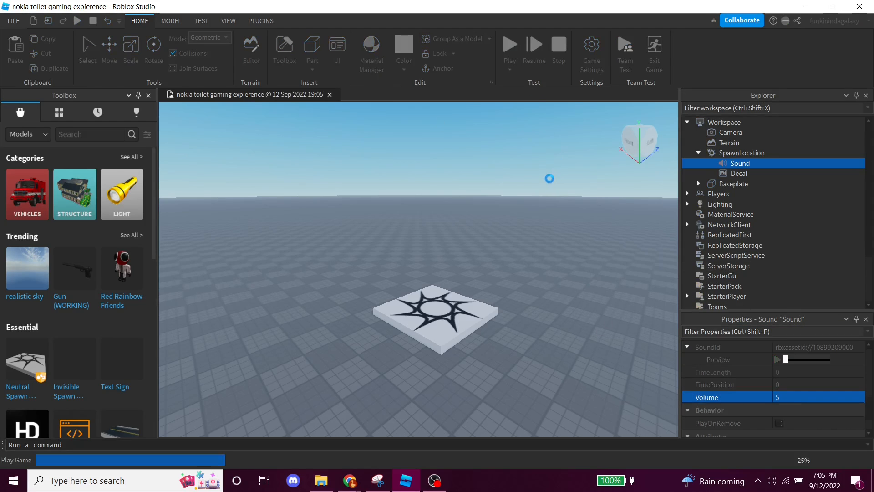
click(508, 45)
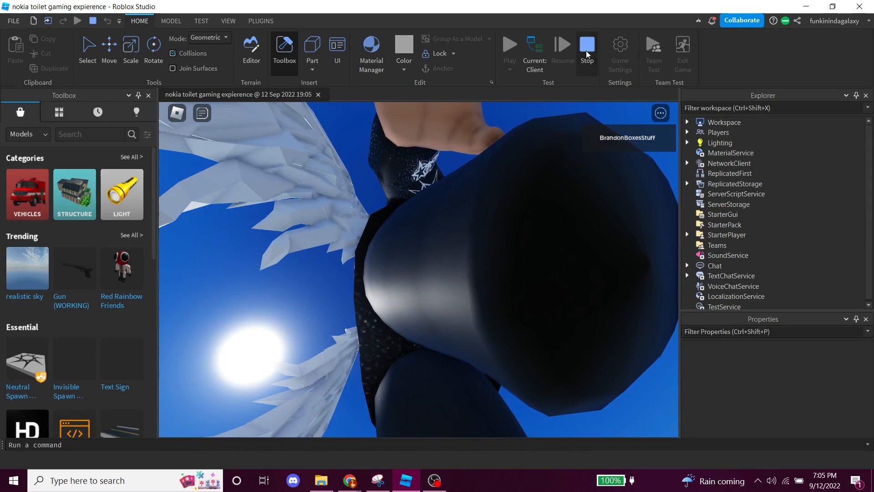
click(587, 50)
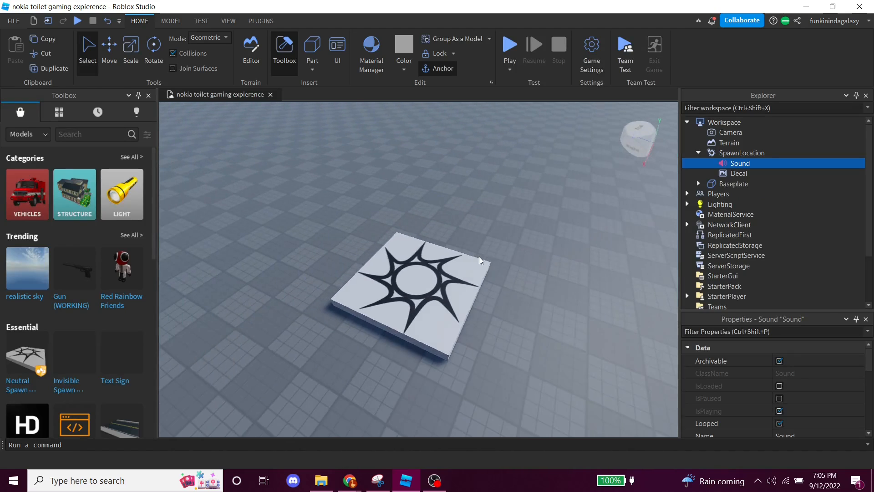
Open THE SANESS audio's Configure sharing section and look up the game's Universe ID.
click(349, 480)
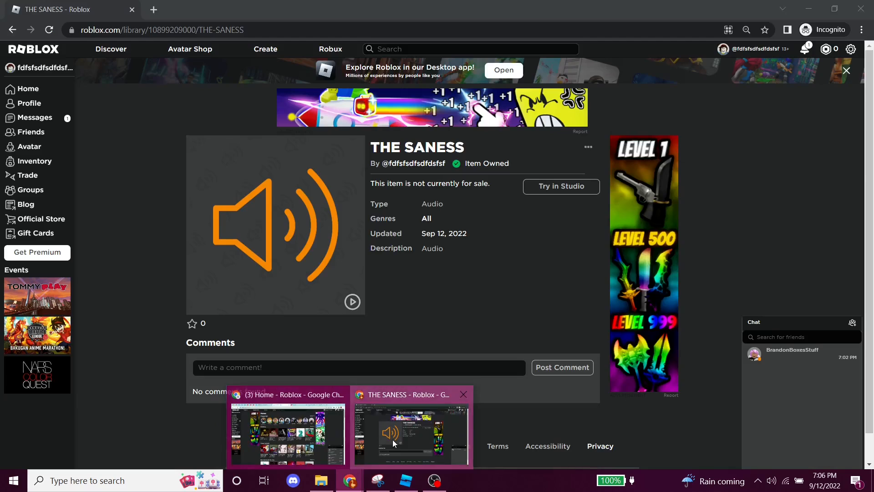
click(587, 146)
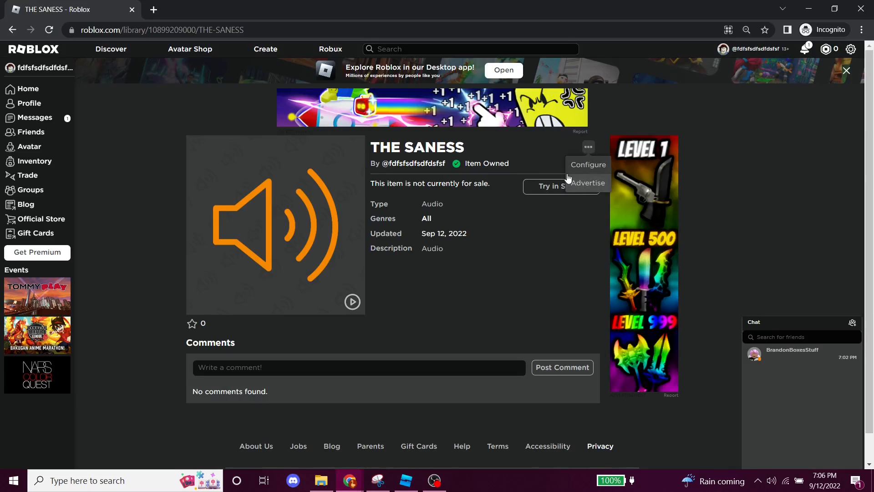
click(588, 164)
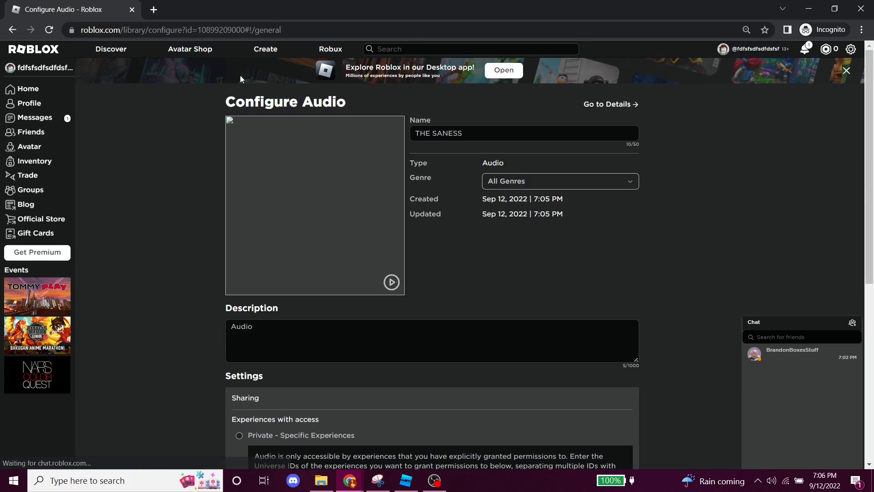
scroll(down, 3)
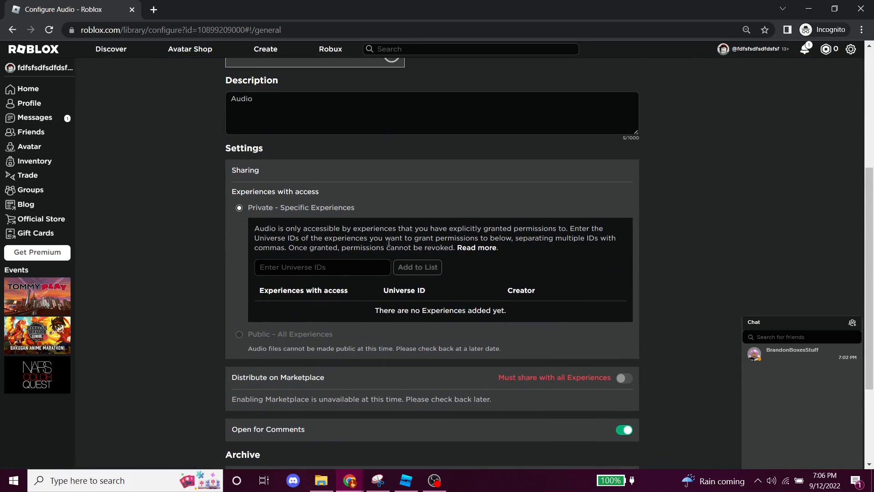
mouse_move(363, 286)
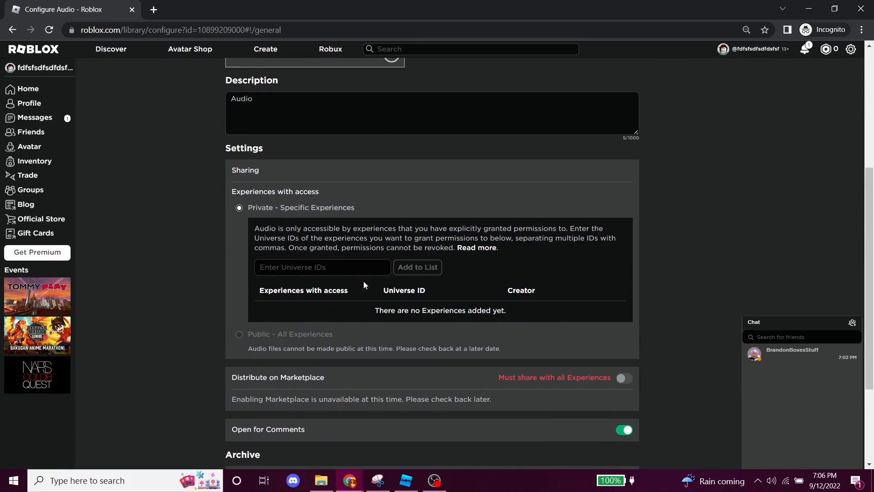
click(322, 267)
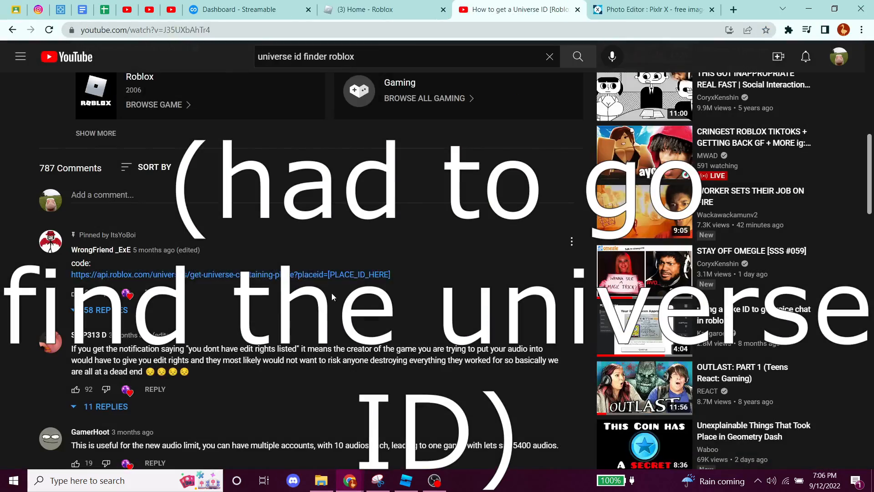
click(383, 10)
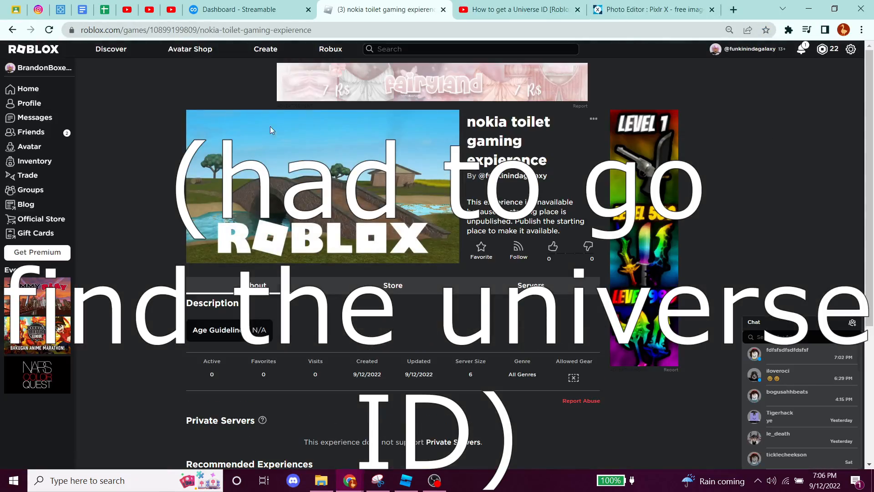
click(733, 10)
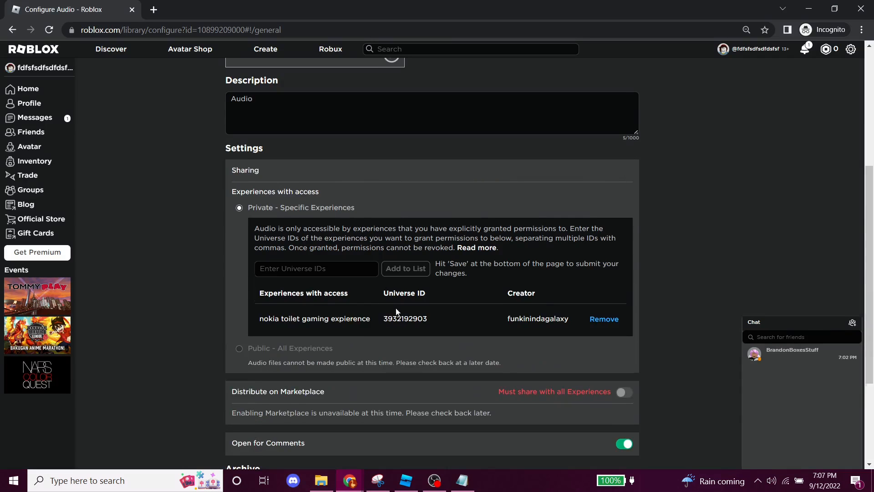
mouse_move(286, 247)
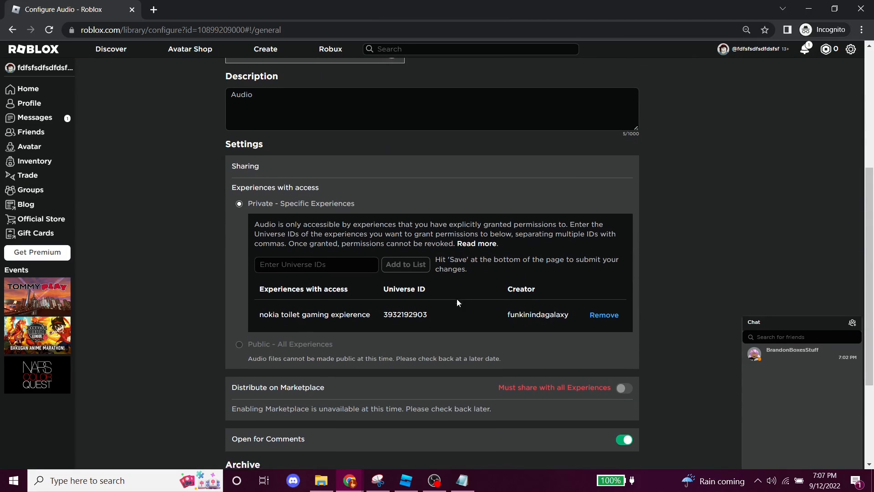
Save THE SANESS access for nokia toilet gaming expierence and return to its details.
scroll(down, 3)
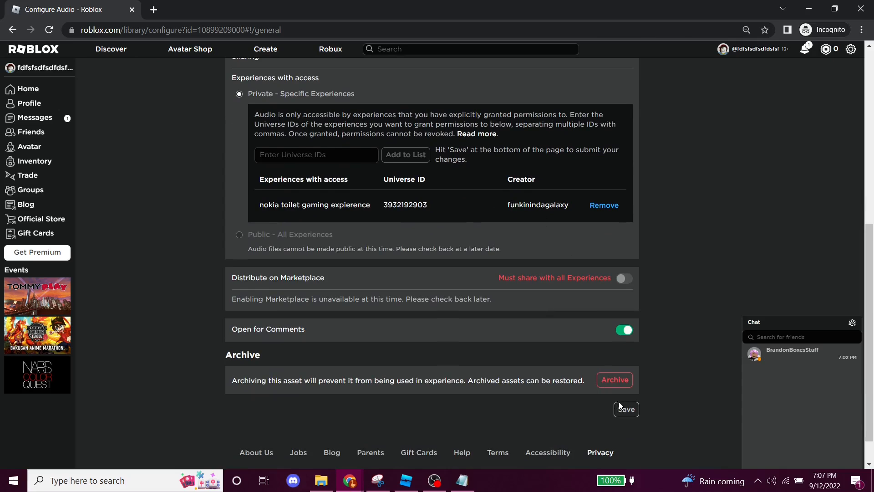
click(626, 409)
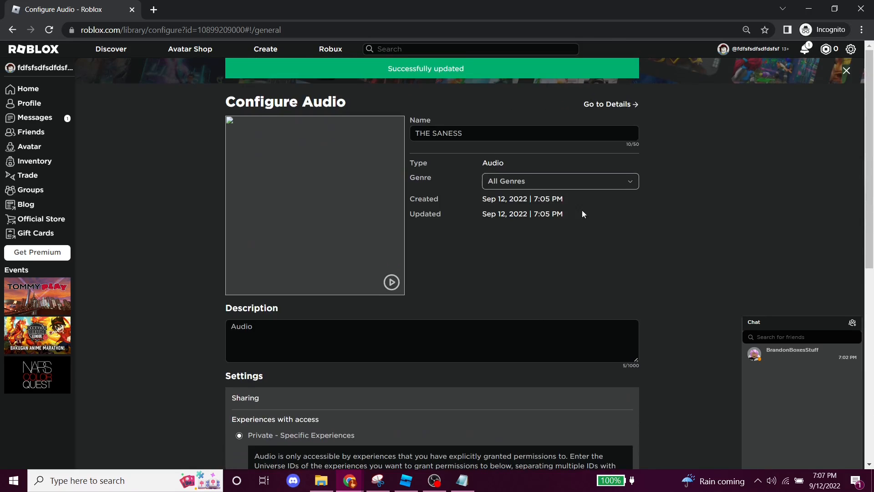
click(608, 104)
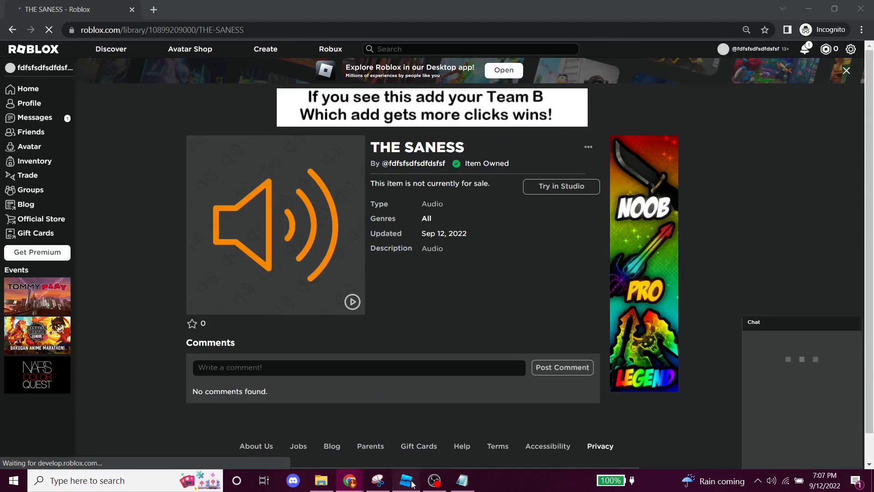
Back in Studio, play-test the place to hear the spawn audio, then stop.
click(405, 480)
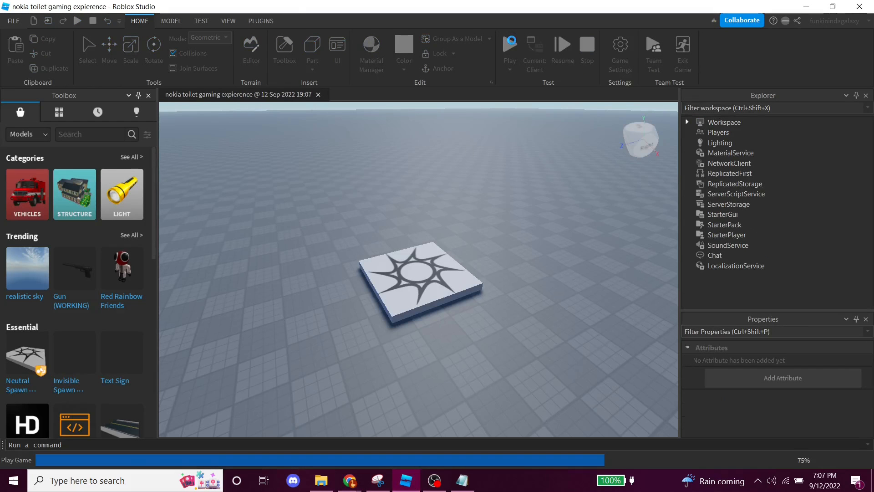
click(509, 44)
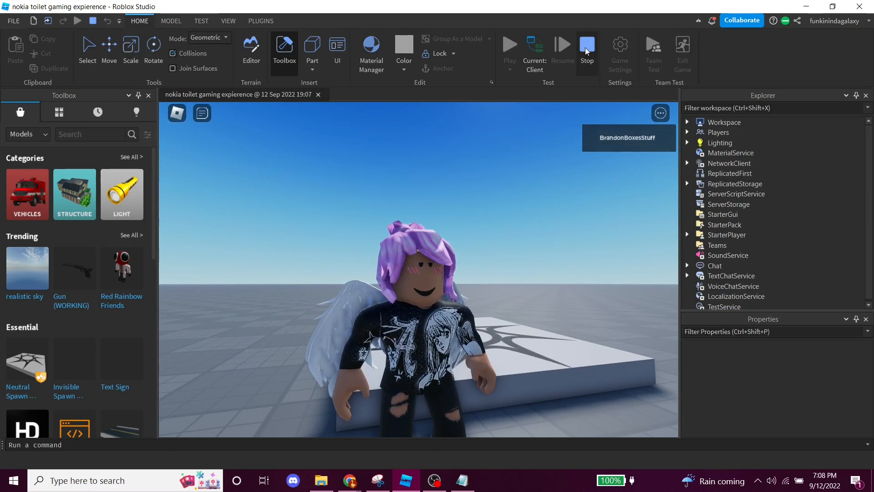
click(586, 50)
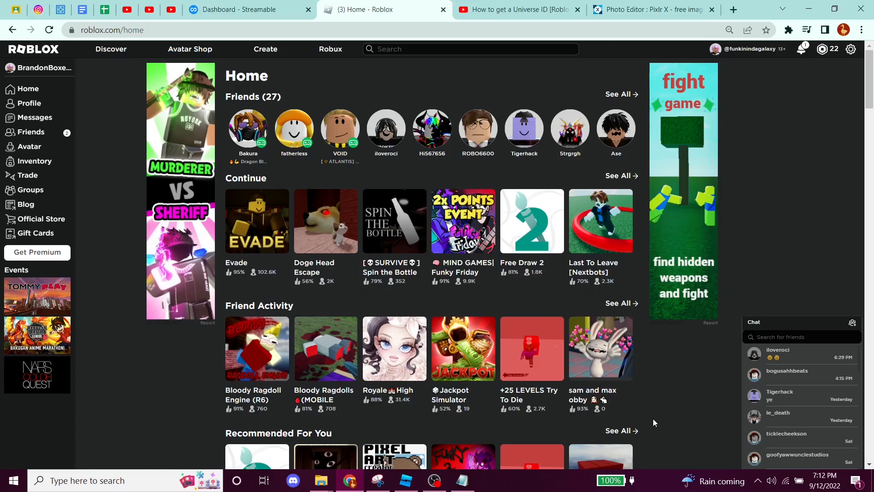
mouse_move(290, 294)
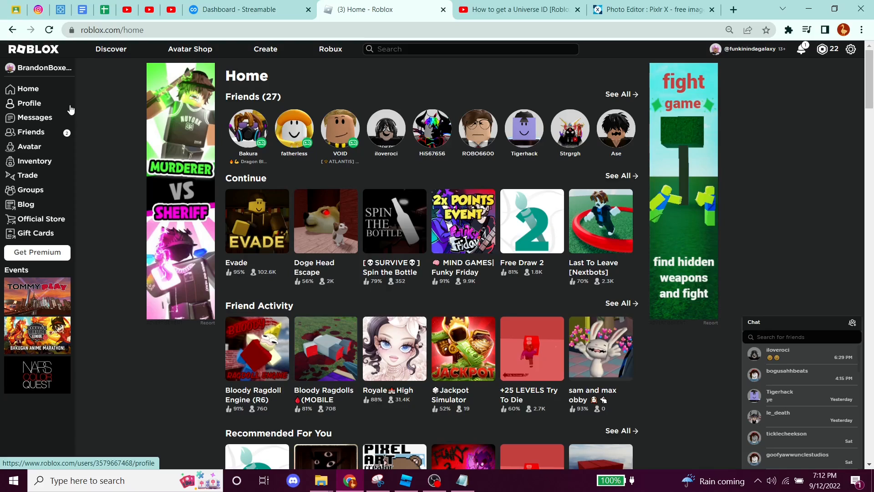
Open the main account's inventory from the Roblox home page sidebar.
click(477, 129)
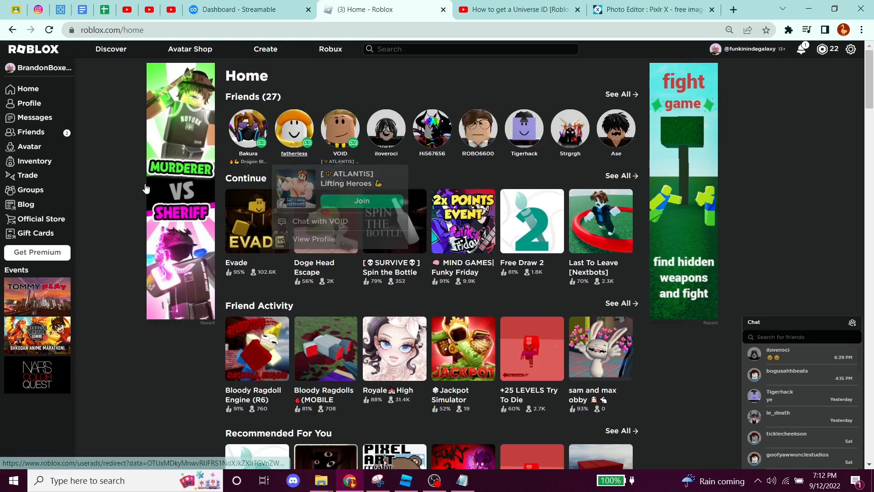
click(36, 161)
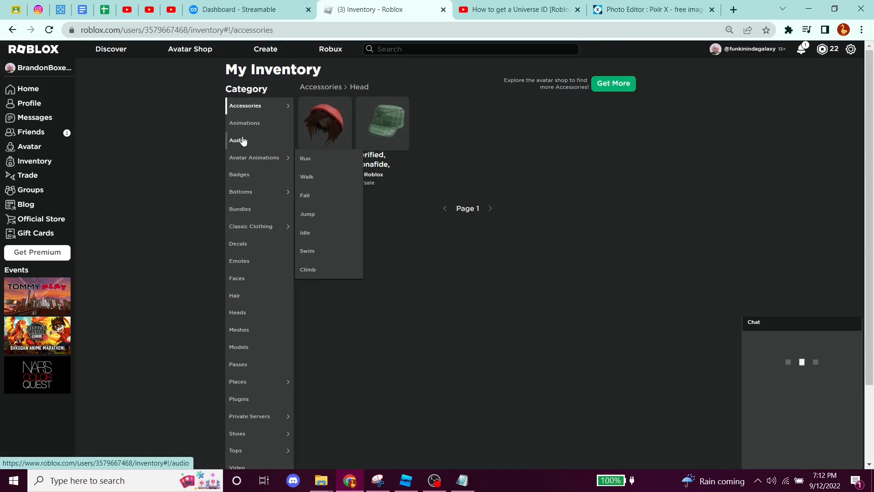
Filter the inventory to audio, open the Ninja audio page, and preview it twice.
click(238, 140)
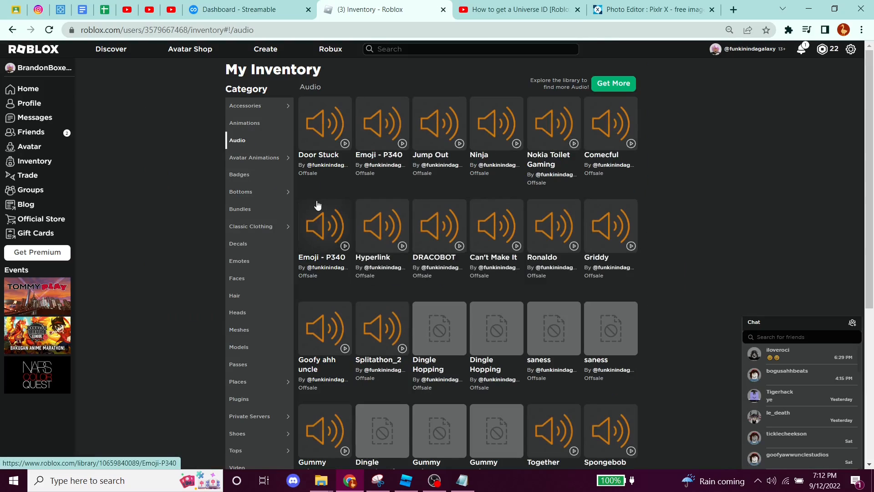
click(495, 122)
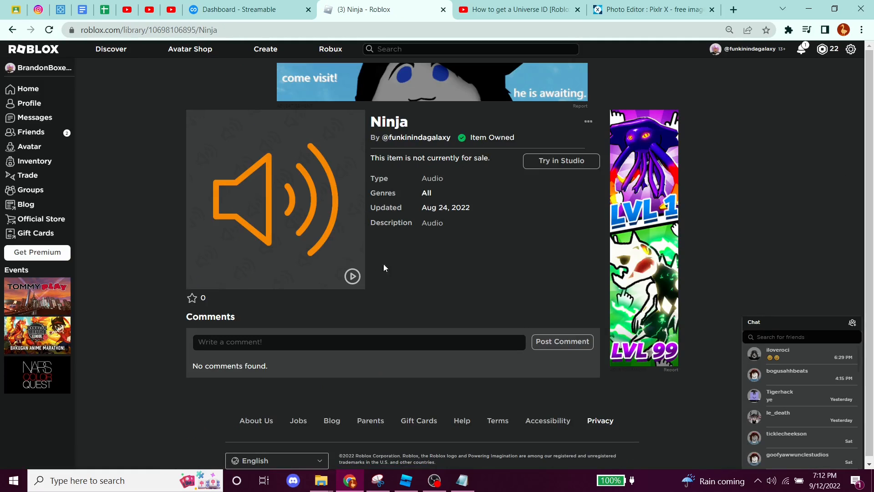
click(352, 276)
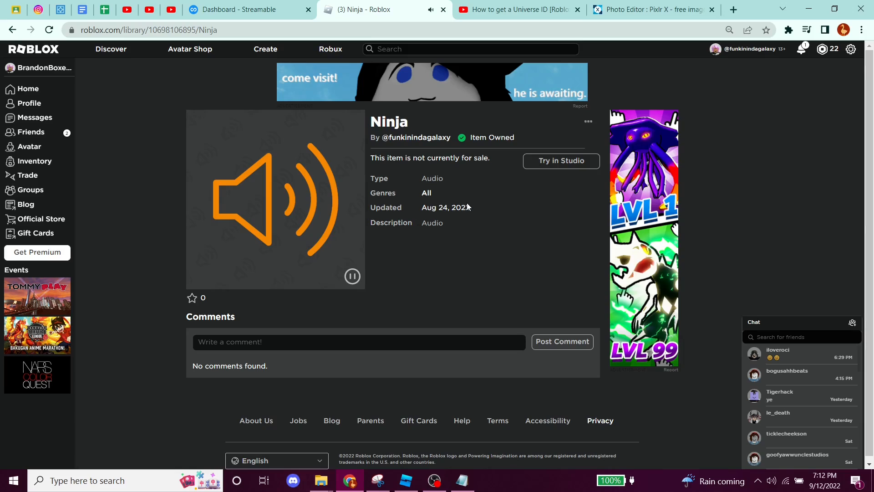
mouse_move(462, 205)
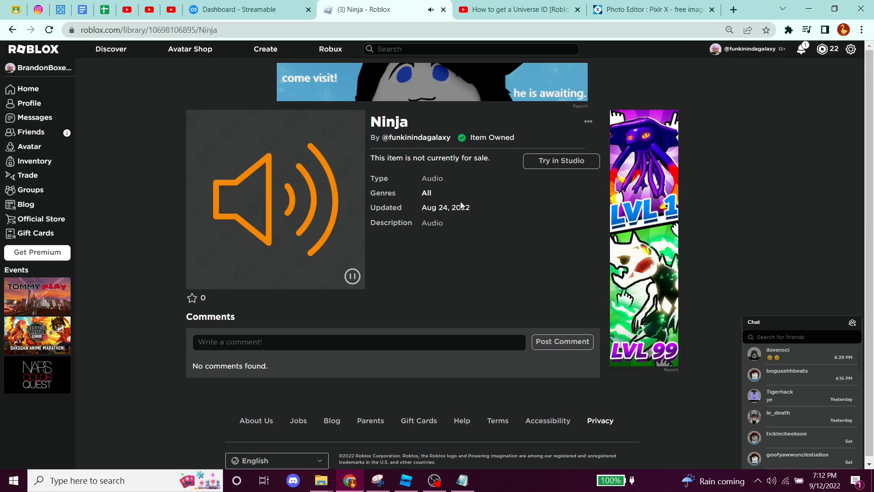
mouse_move(463, 191)
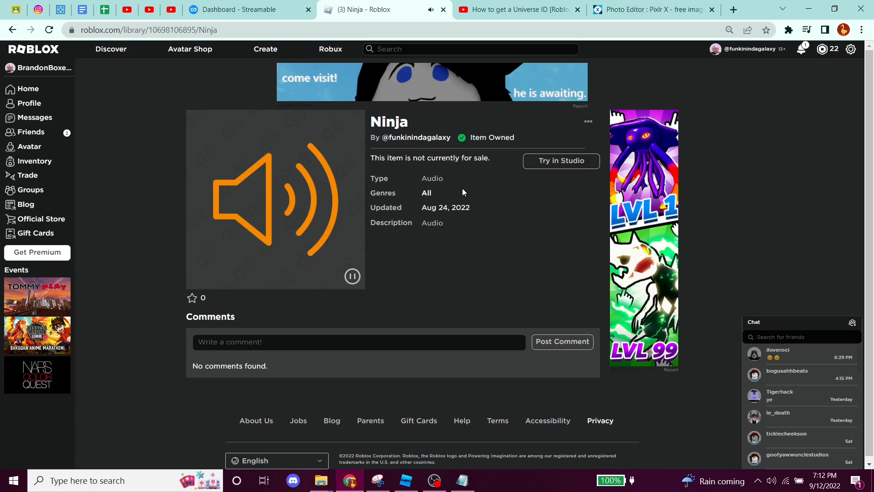
mouse_move(414, 135)
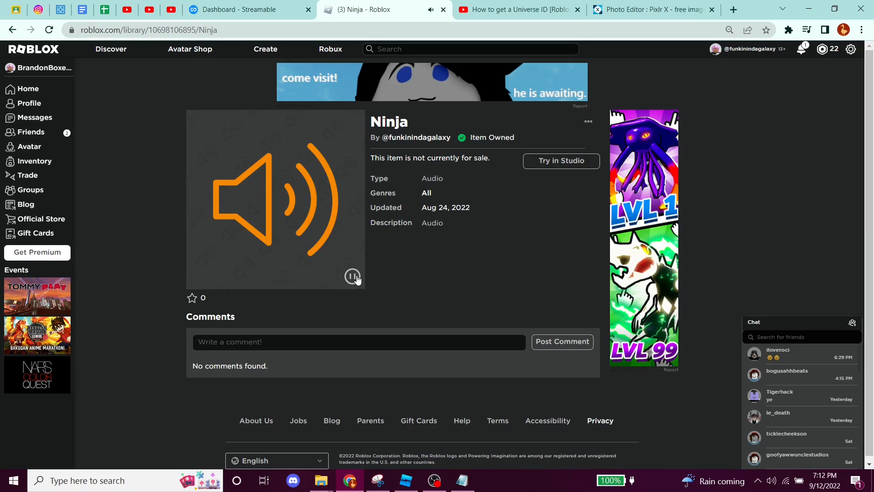
click(353, 277)
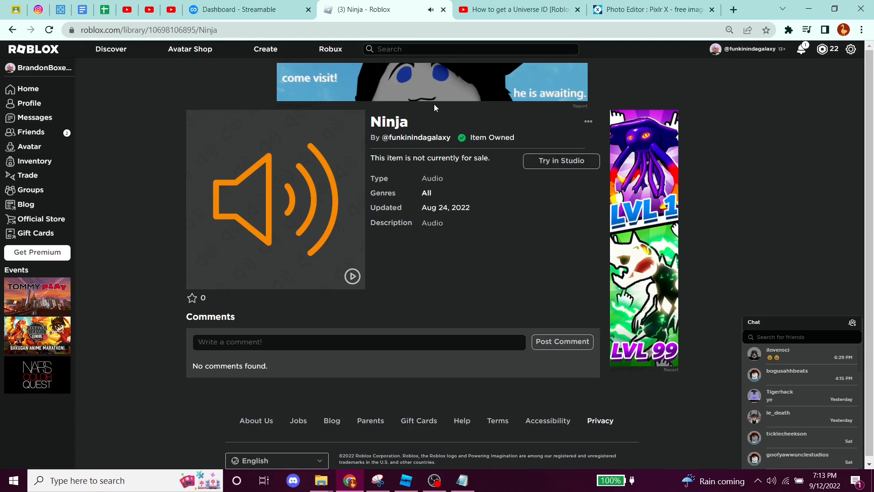
click(352, 277)
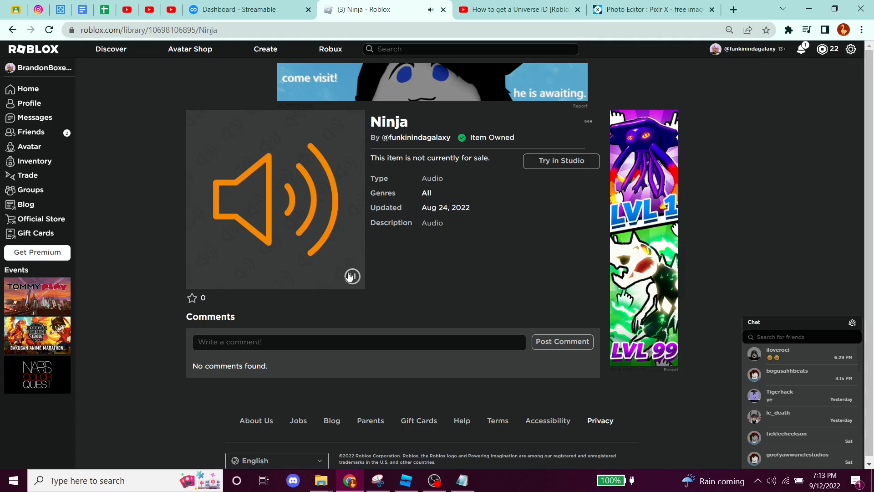
click(352, 275)
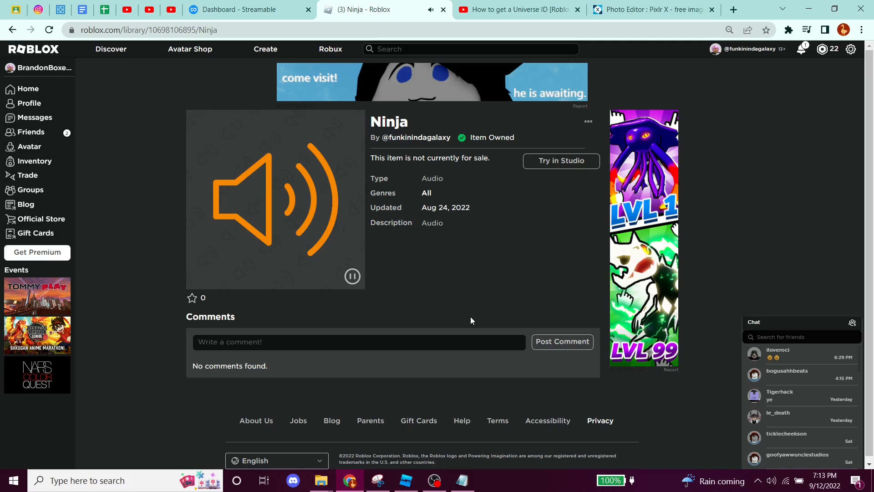
mouse_move(402, 301)
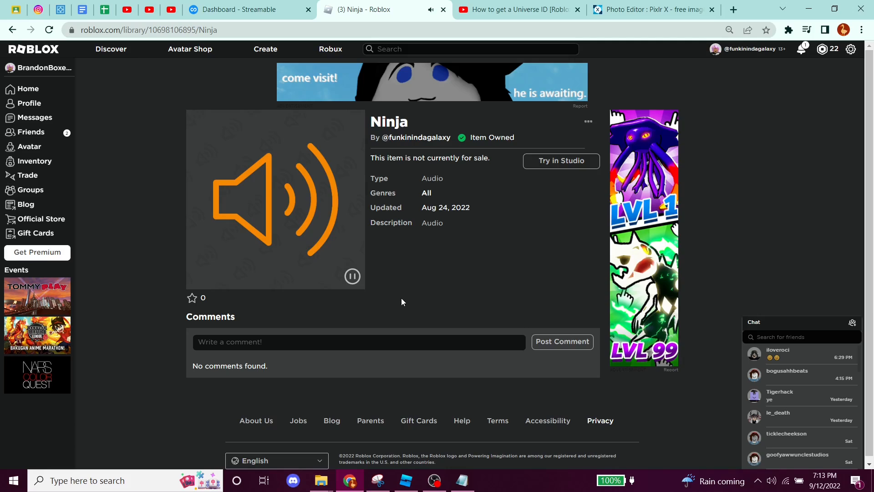
mouse_move(471, 282)
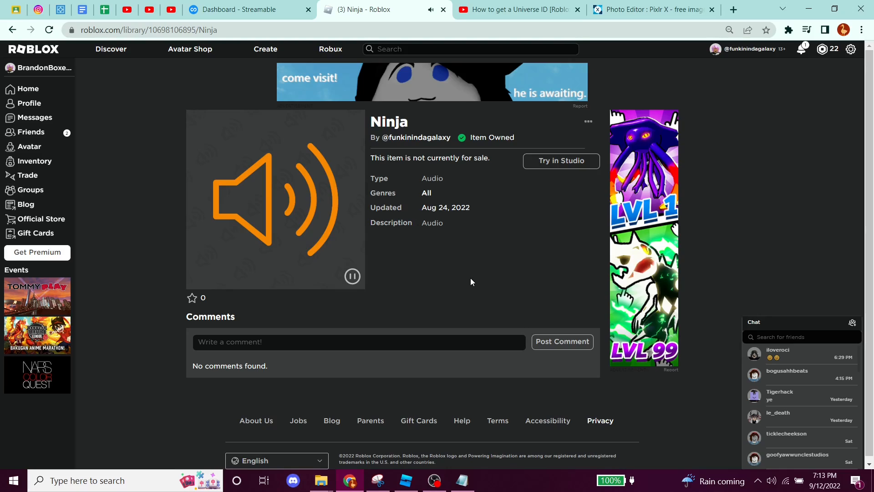
mouse_move(363, 263)
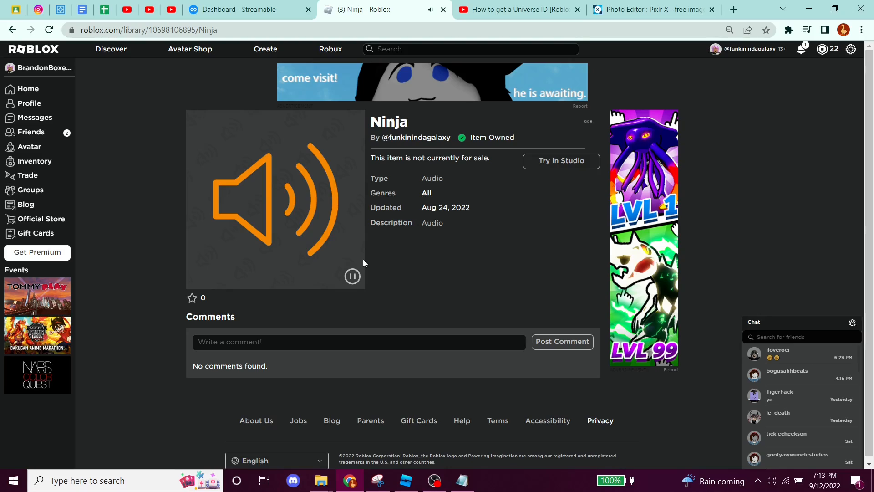
click(352, 276)
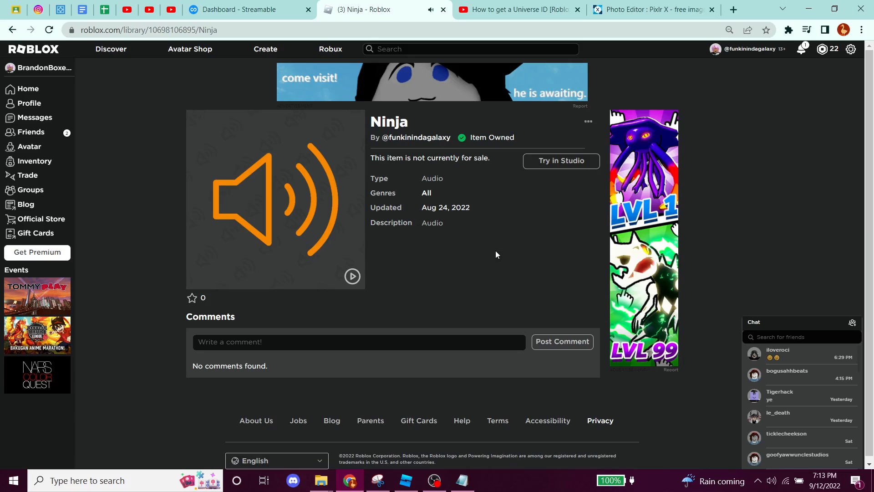
mouse_move(62, 157)
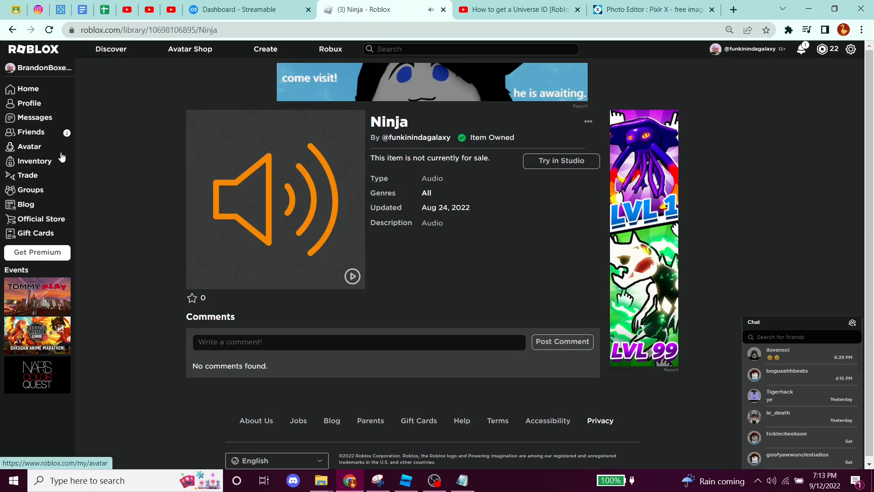
mouse_move(410, 208)
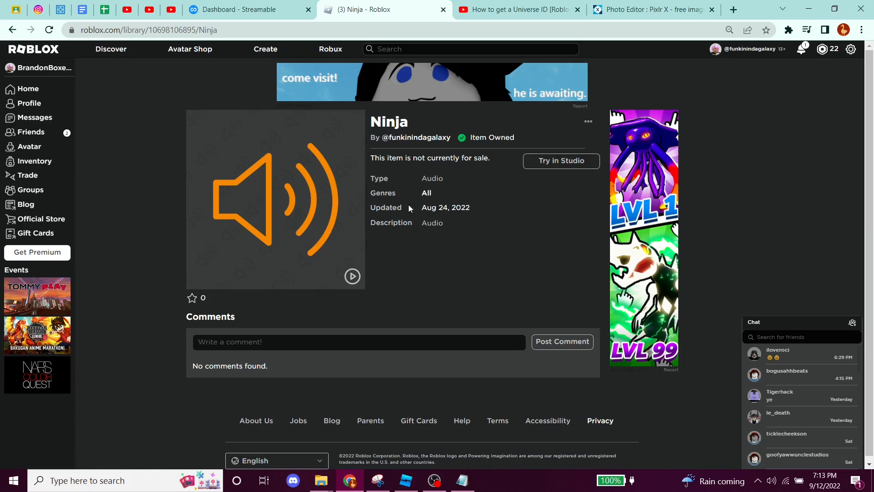
mouse_move(36, 126)
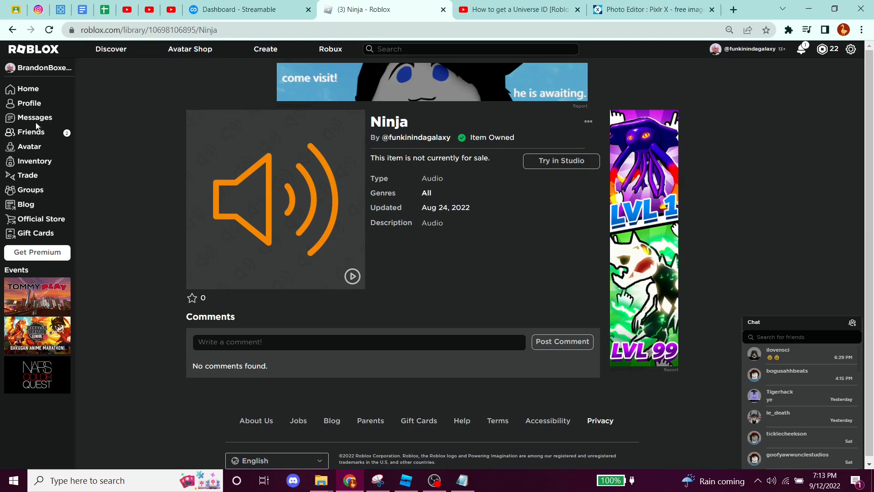
Return home, recheck the owned audio items in the inventory, then go back home.
click(25, 89)
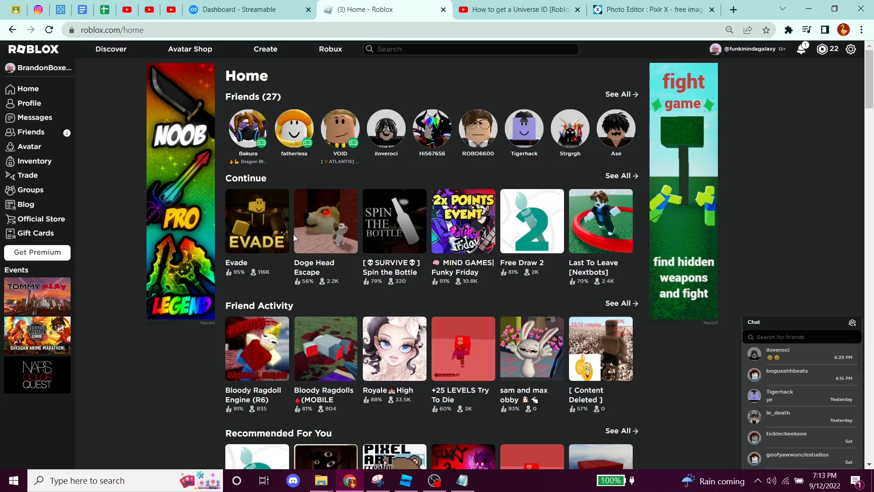
mouse_move(35, 161)
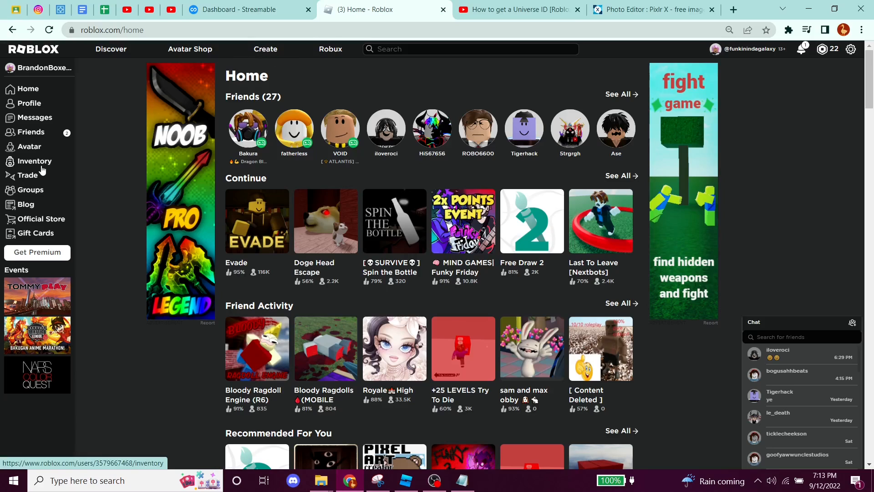
click(35, 162)
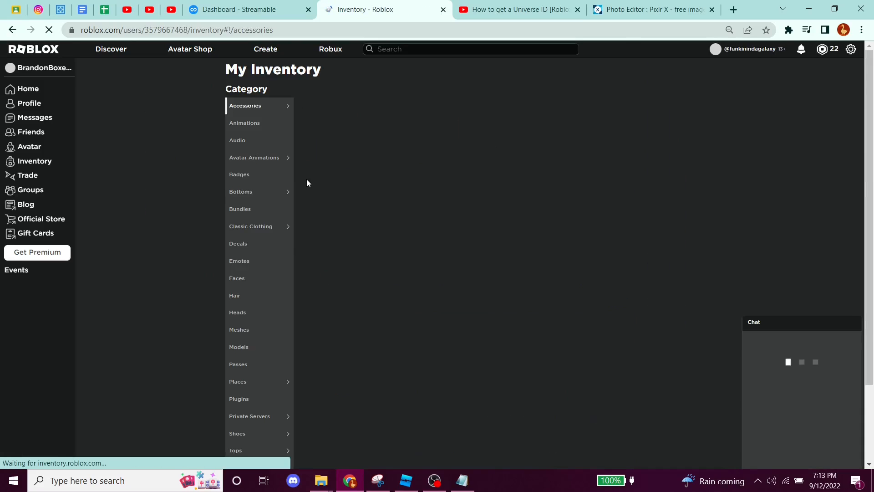
click(237, 140)
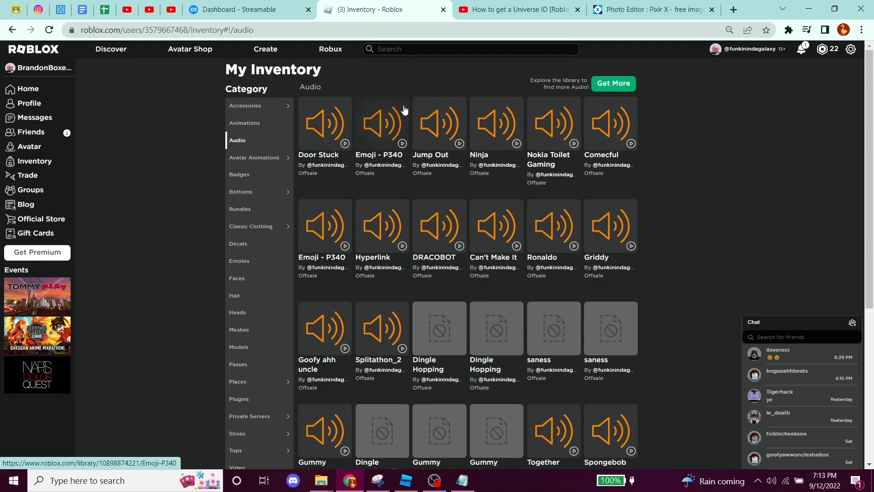
click(26, 88)
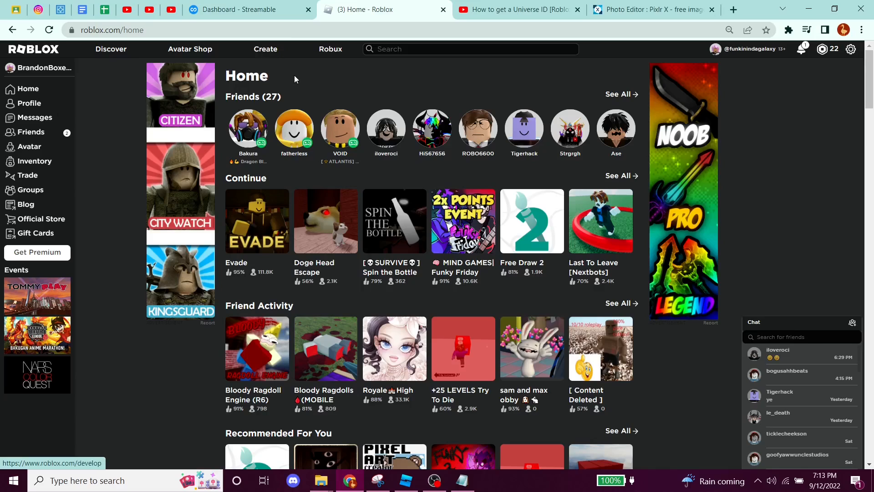
click(524, 129)
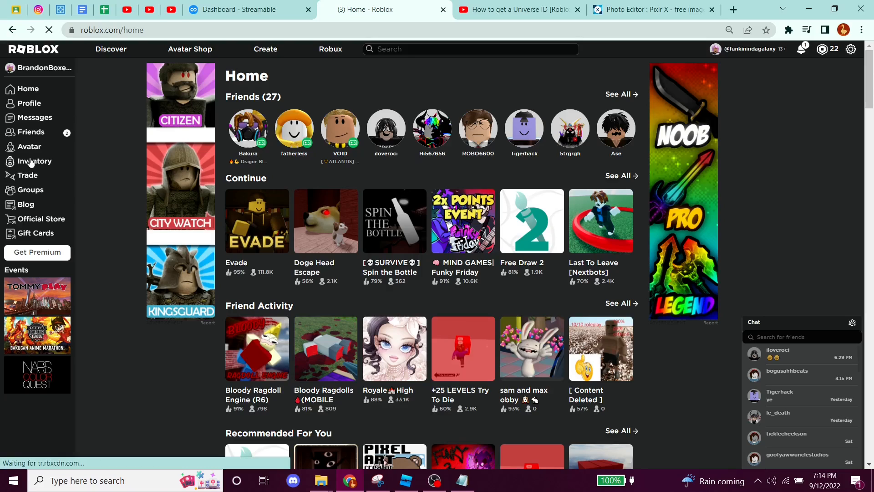
Show the Decals category of the inventory and scroll through the owned decals.
click(35, 161)
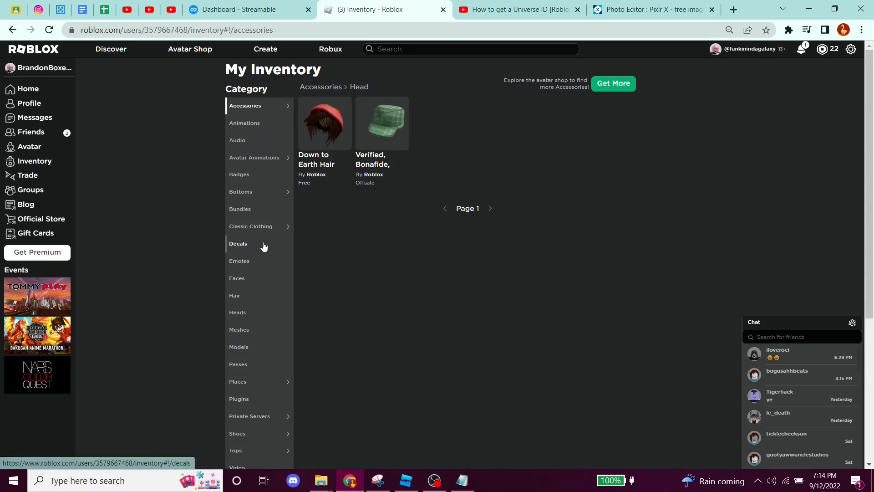
click(238, 244)
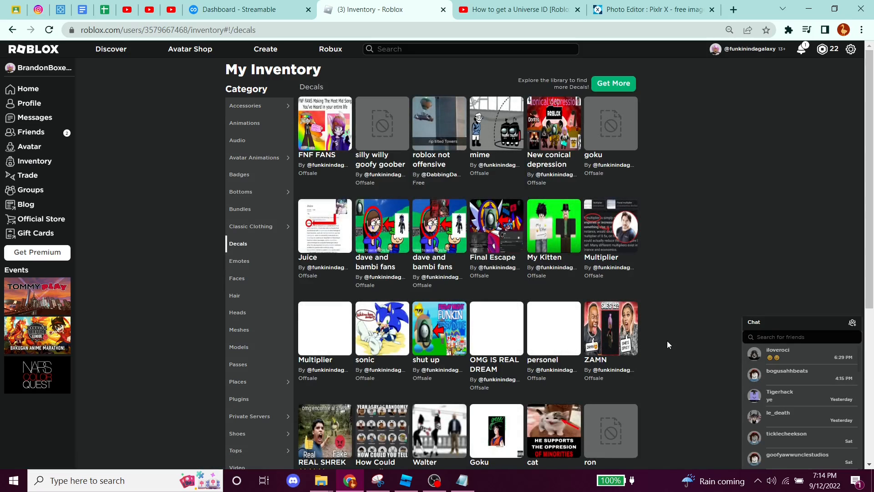
scroll(down, 3)
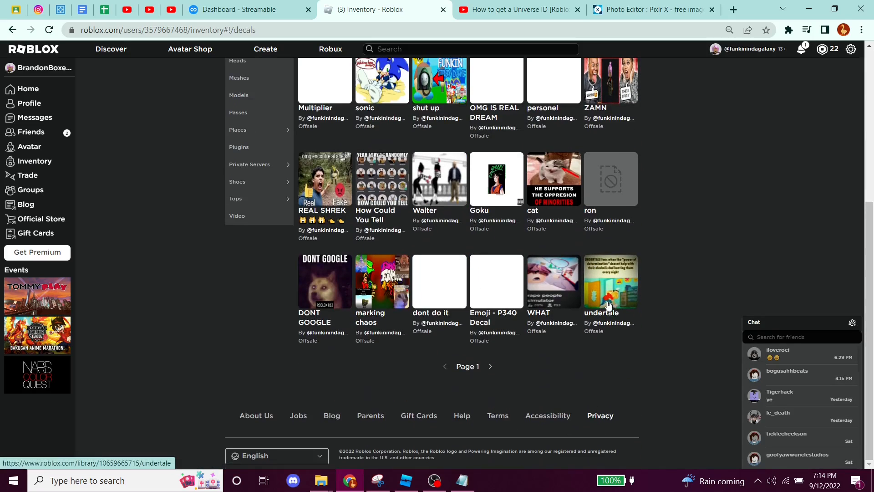
scroll(up, 3)
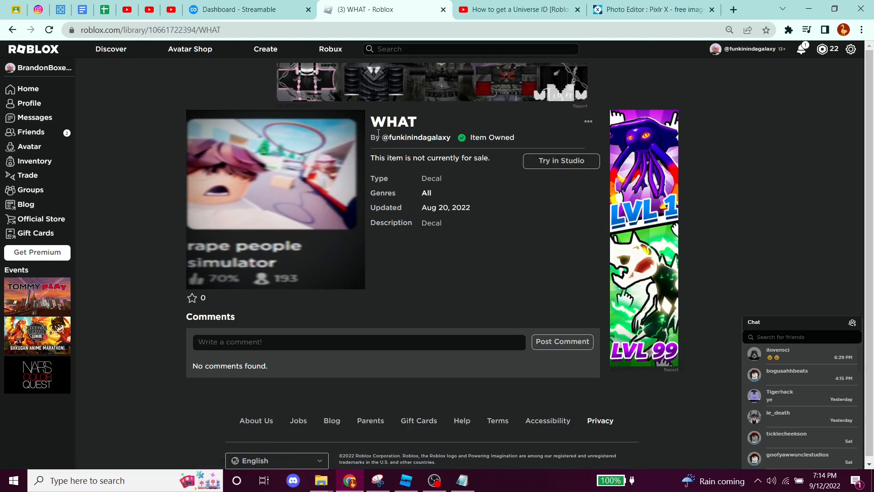
mouse_move(439, 217)
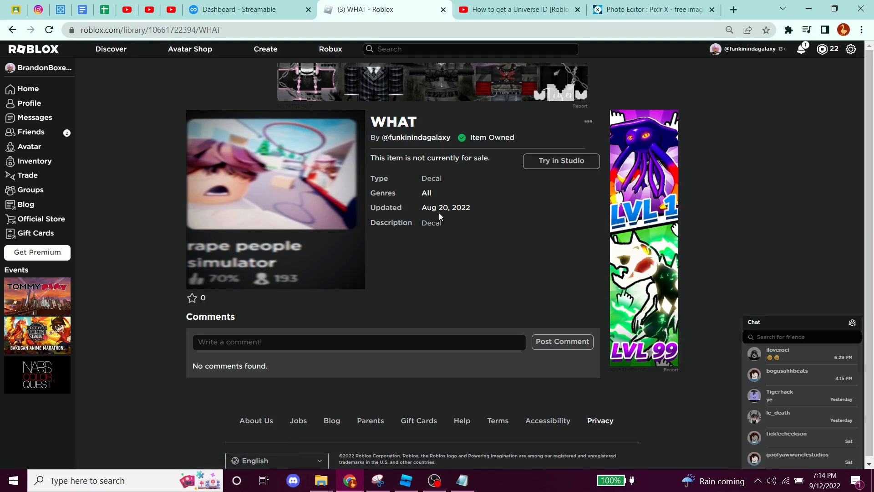
mouse_move(457, 211)
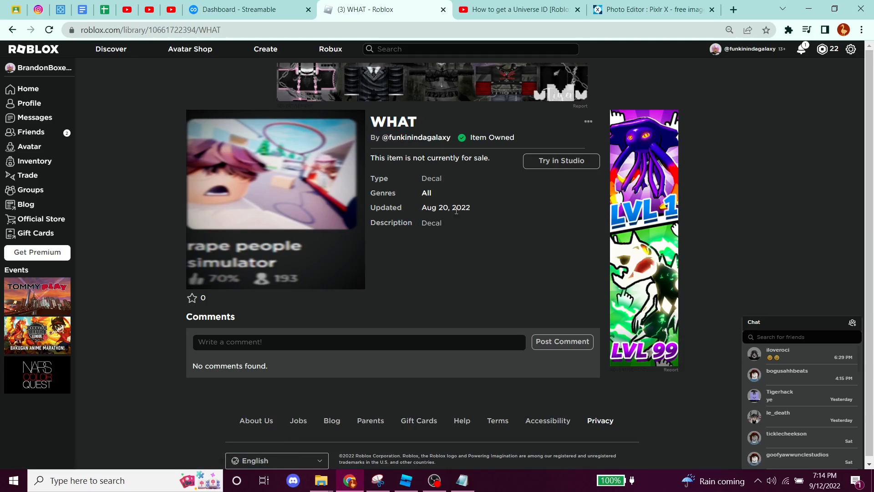
mouse_move(446, 205)
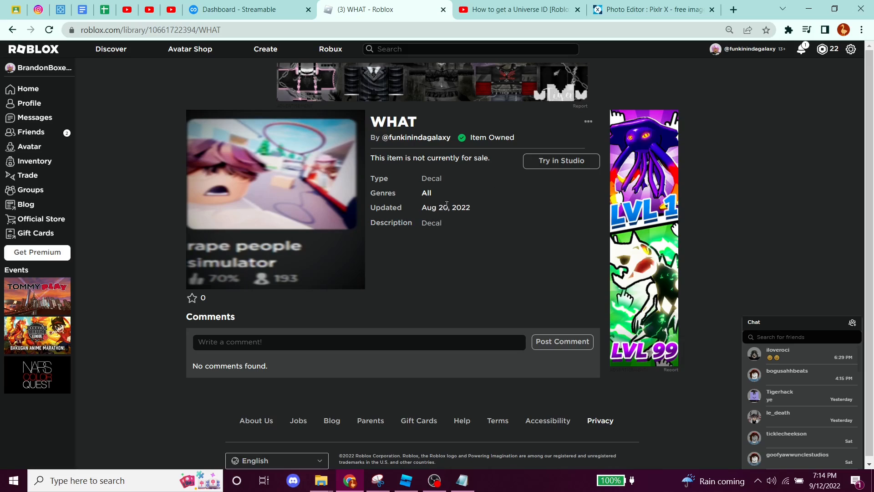
mouse_move(346, 166)
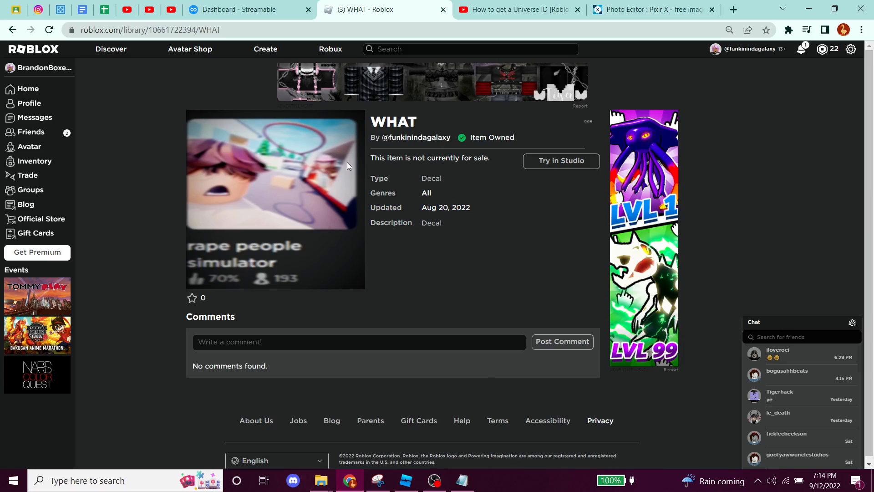
mouse_move(375, 272)
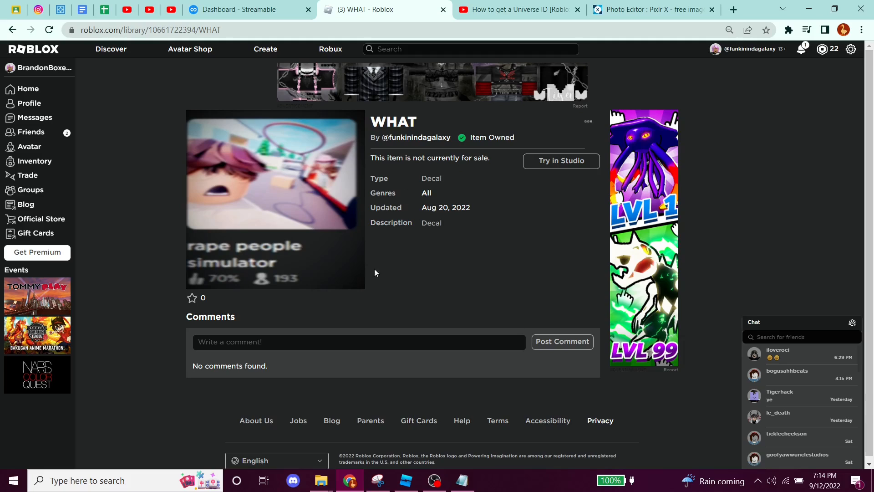
mouse_move(214, 258)
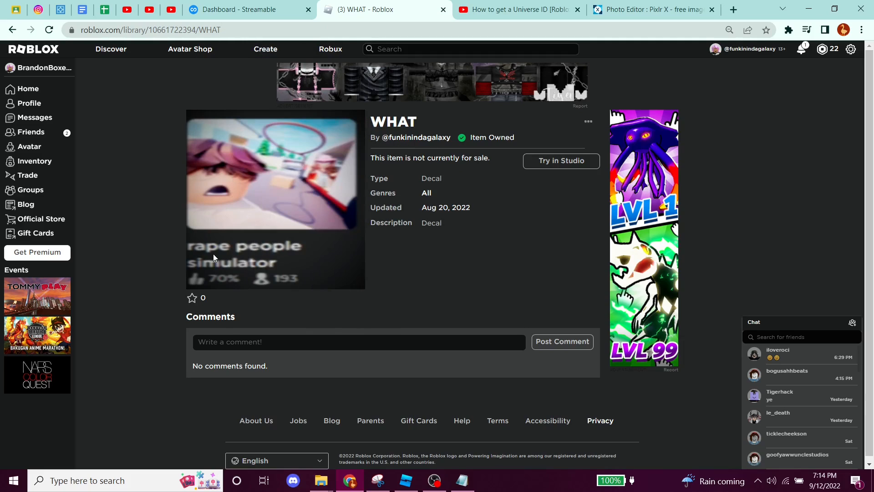
mouse_move(705, 223)
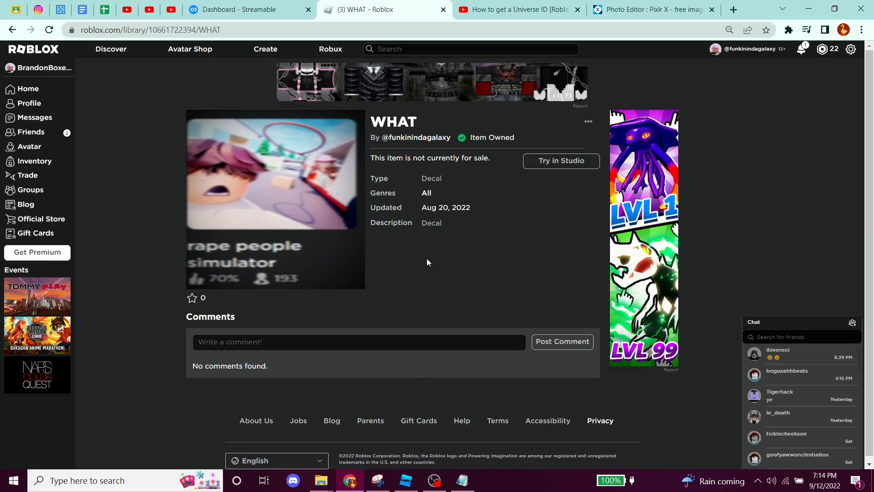
mouse_move(415, 268)
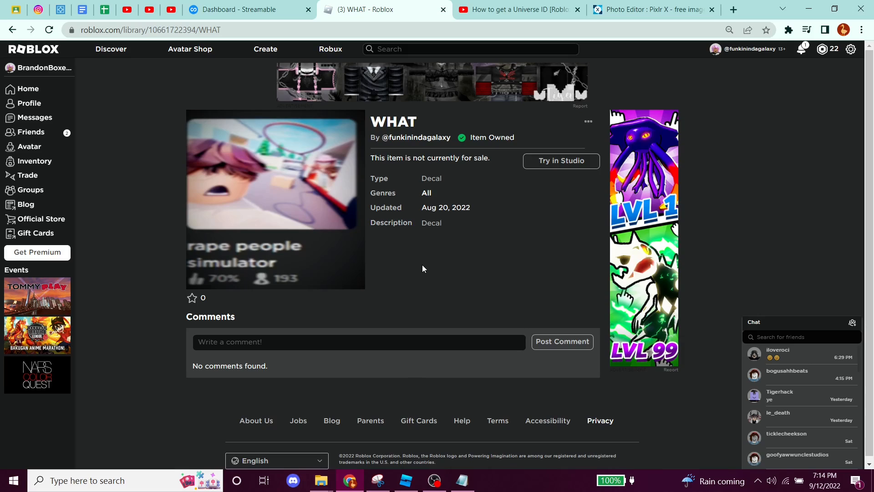
mouse_move(256, 143)
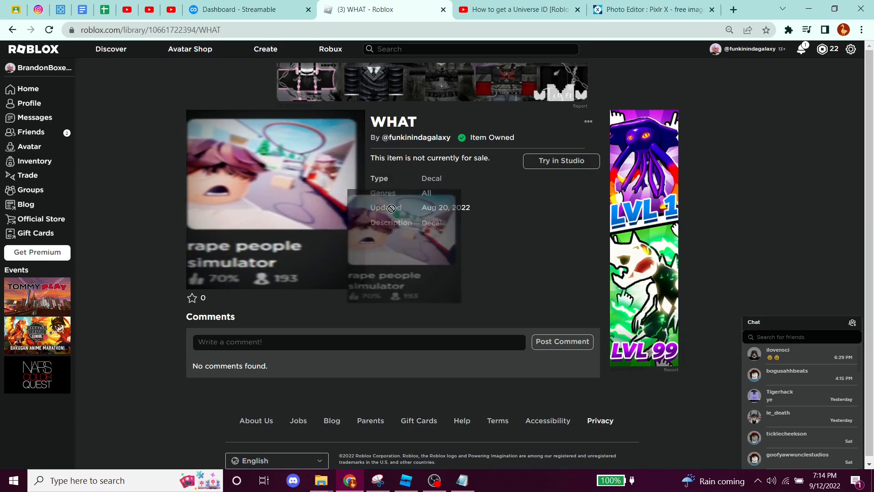
Leave the WHAT decal page for the Roblox home page.
click(27, 88)
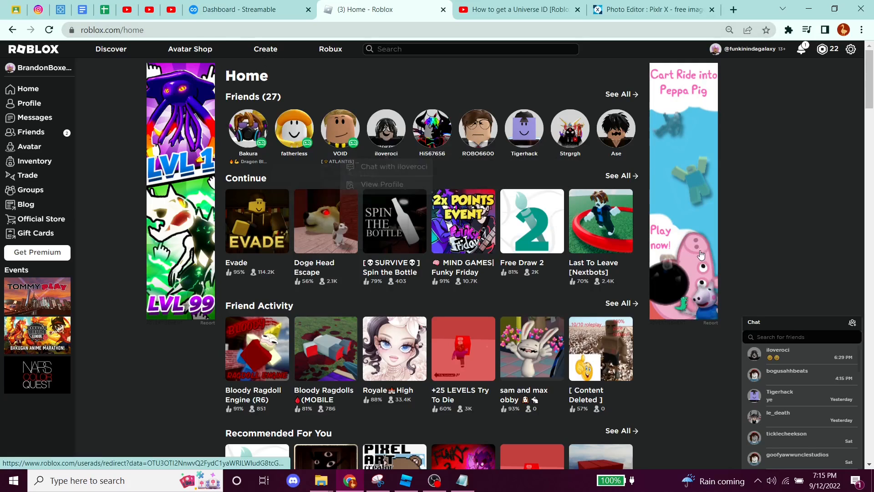
mouse_move(421, 107)
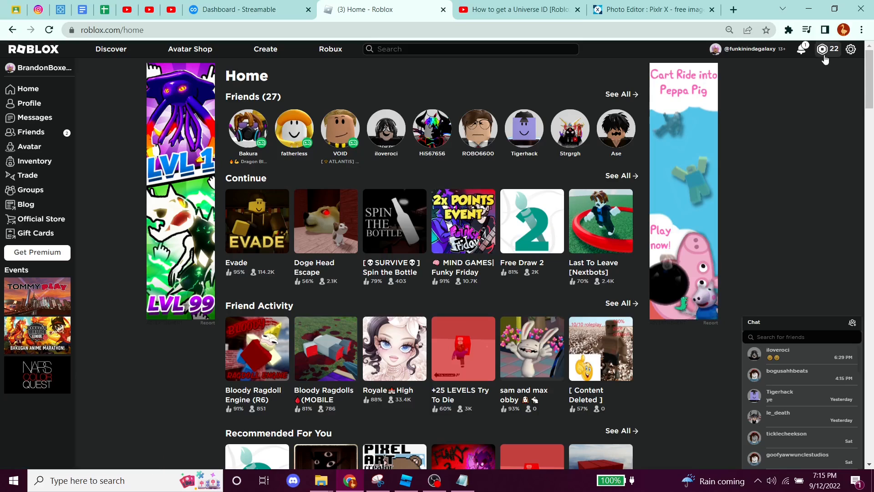
scroll(down, 3)
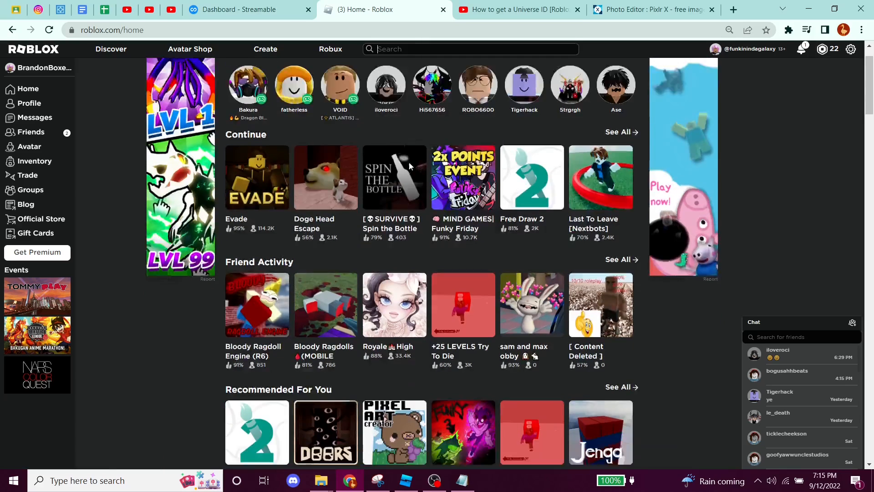
scroll(down, 3)
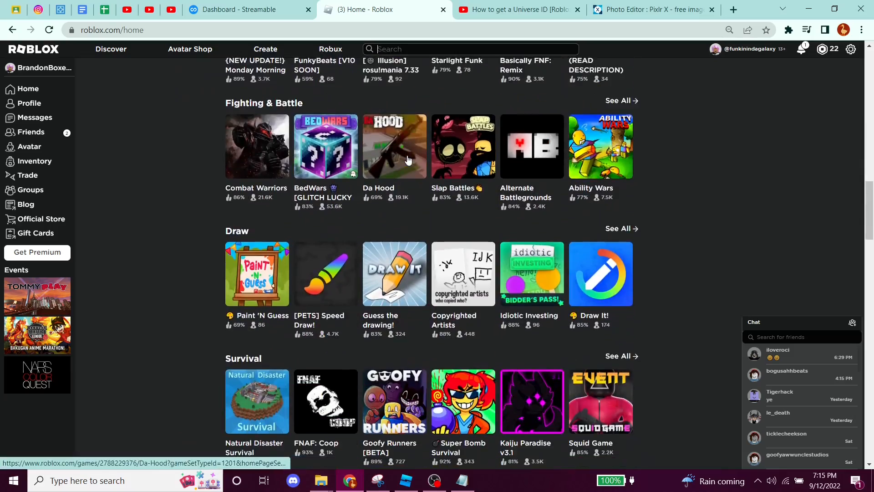
scroll(down, 3)
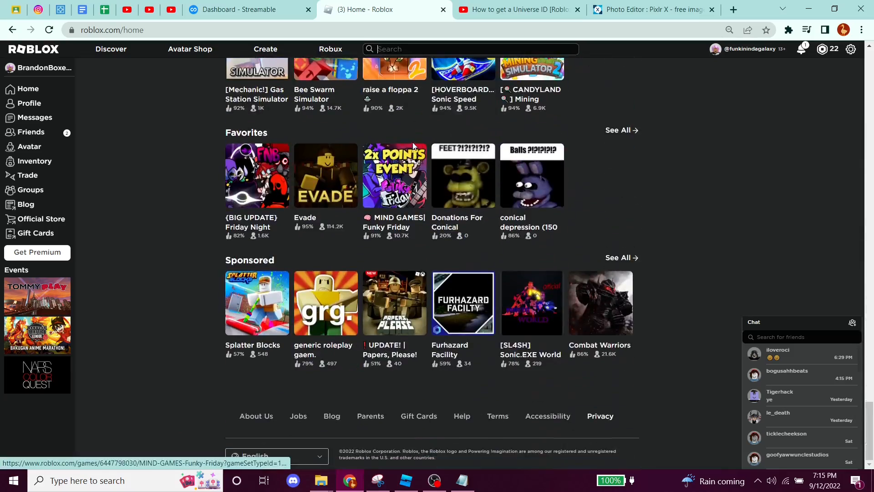
scroll(down, 3)
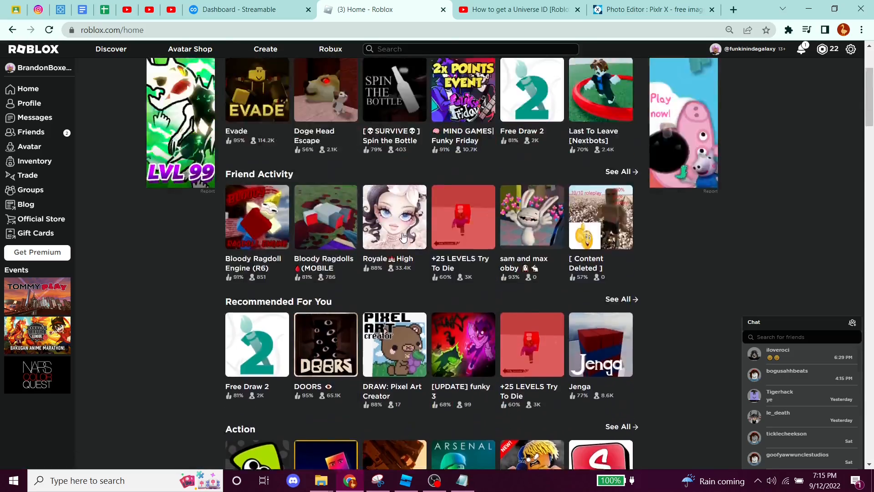
text(conical)
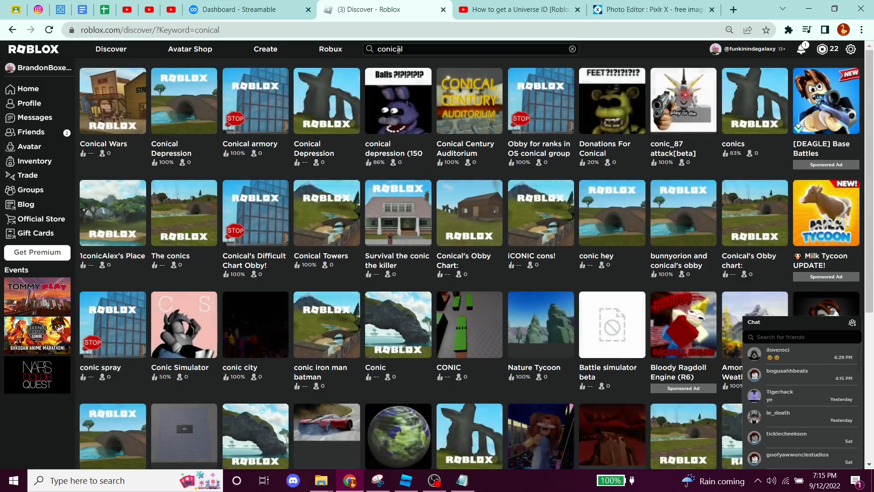
scroll(down, 3)
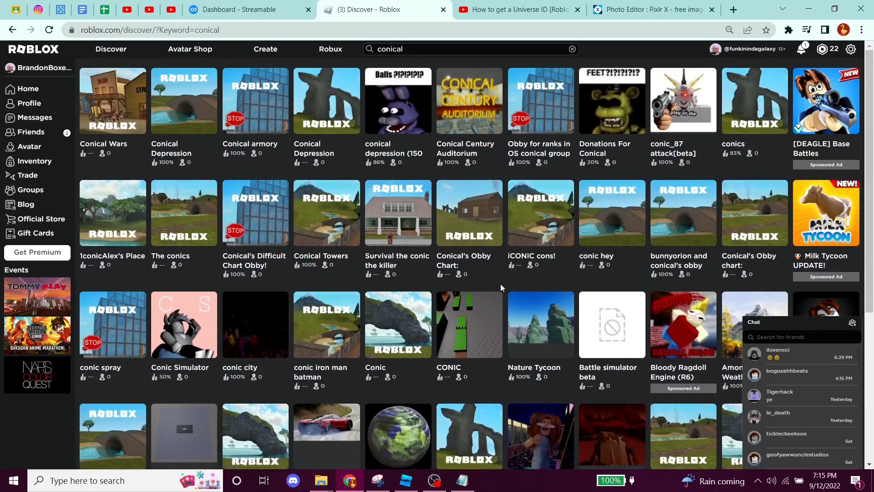
text(simulat)
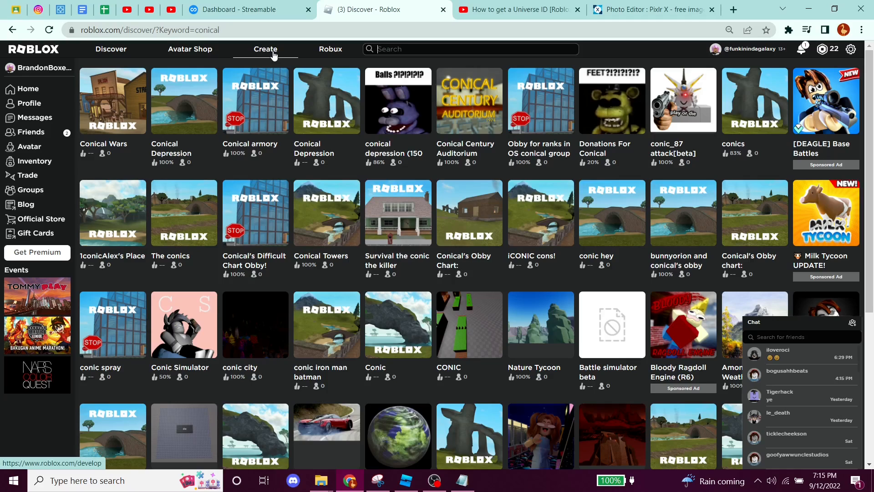
text(depression simulator)
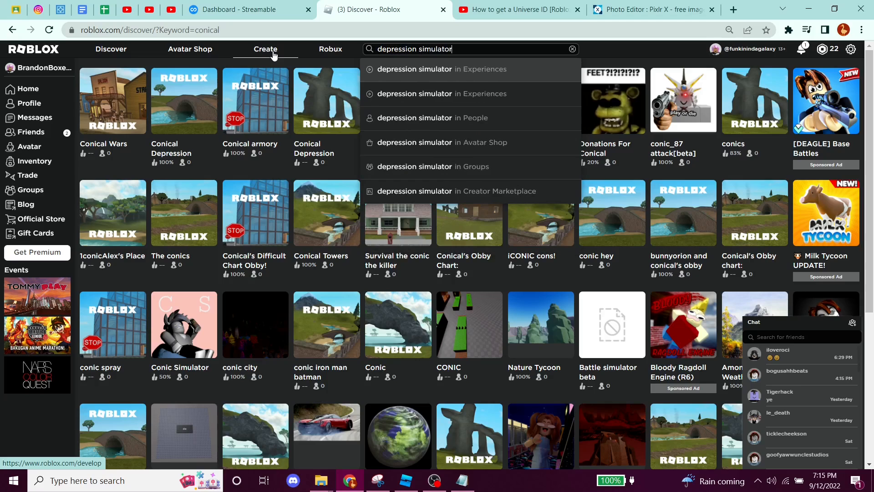
click(440, 69)
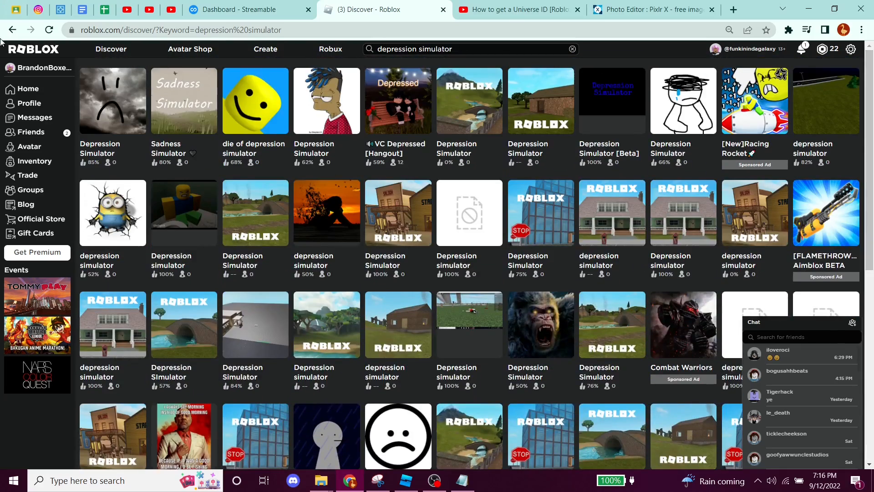
click(26, 89)
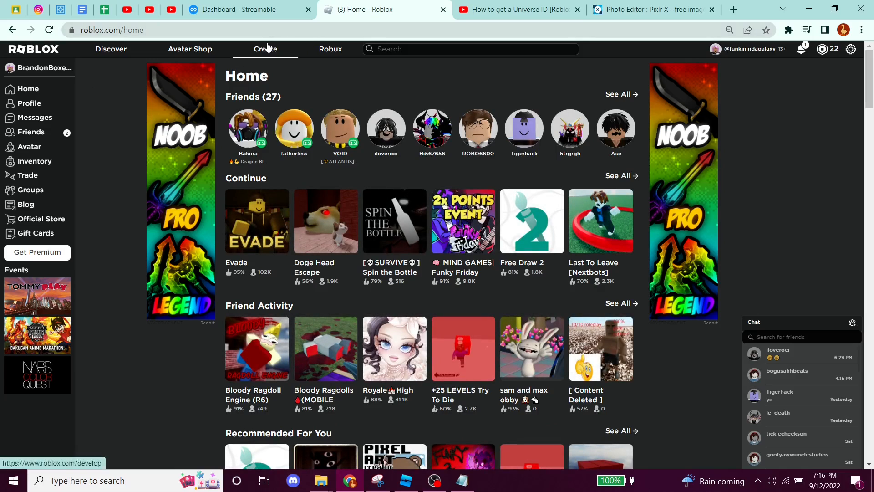
View the Create User Ad form without filling it, then return home.
click(265, 49)
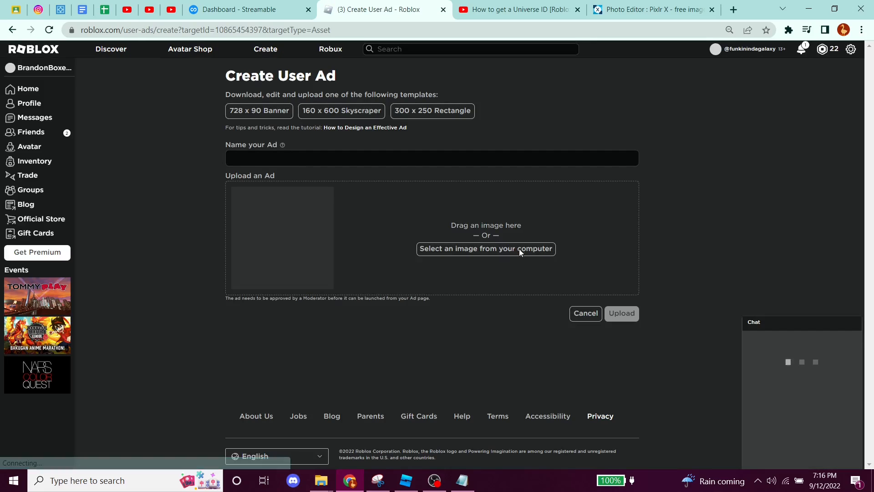
click(801, 322)
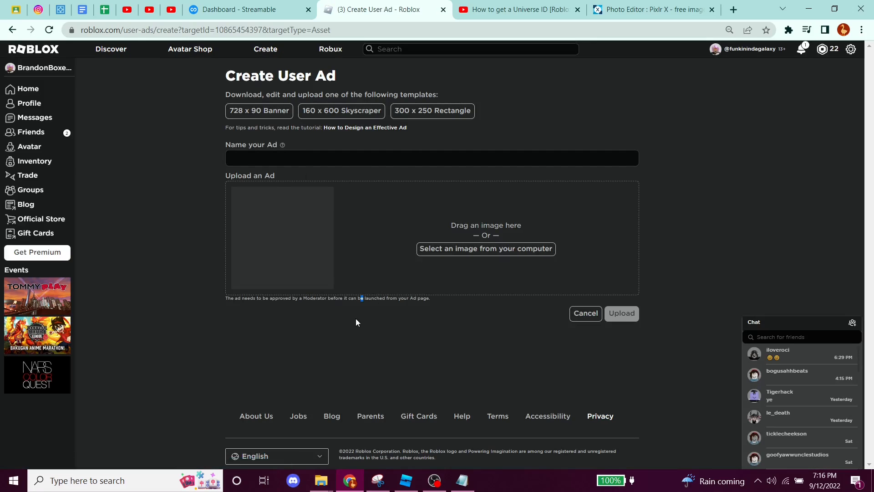
mouse_move(362, 270)
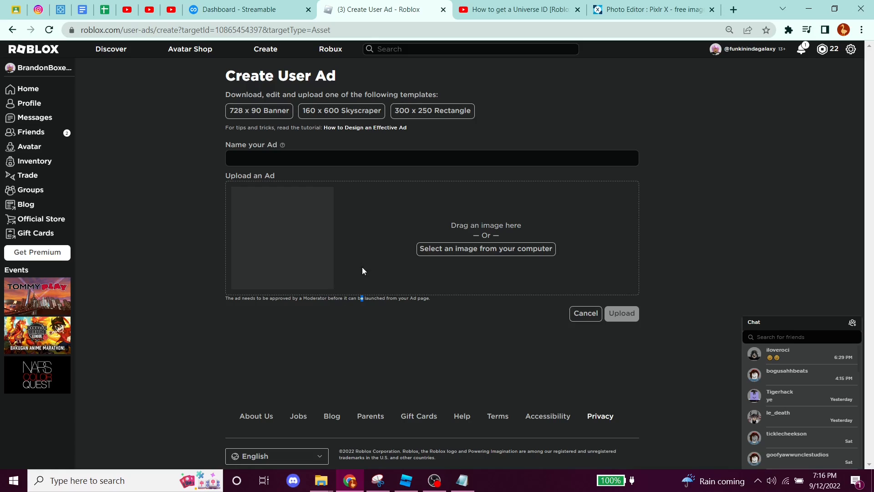
mouse_move(345, 189)
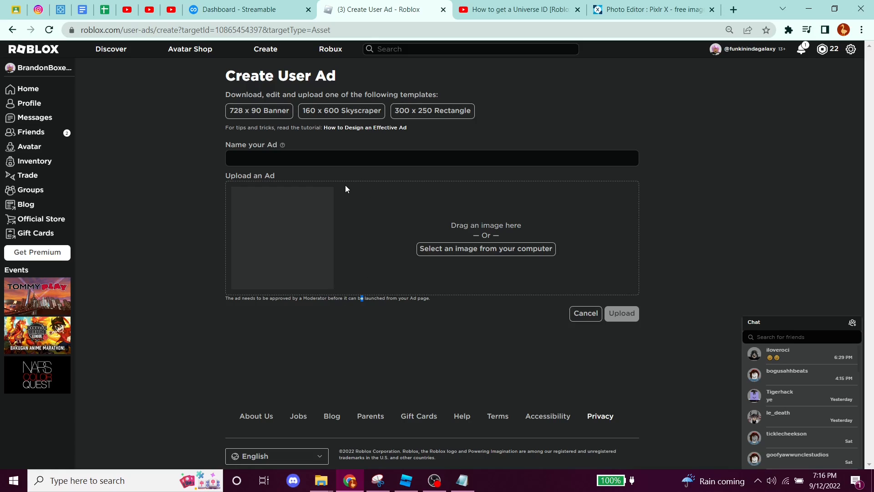
mouse_move(300, 169)
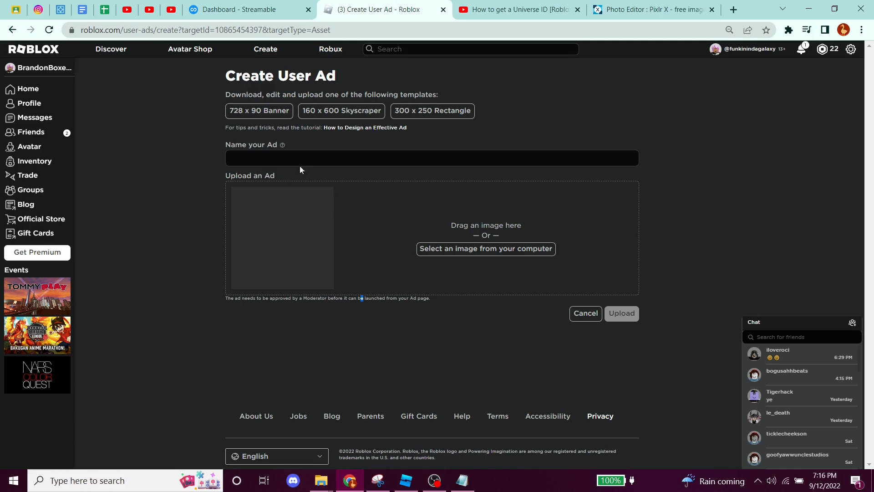
mouse_move(27, 89)
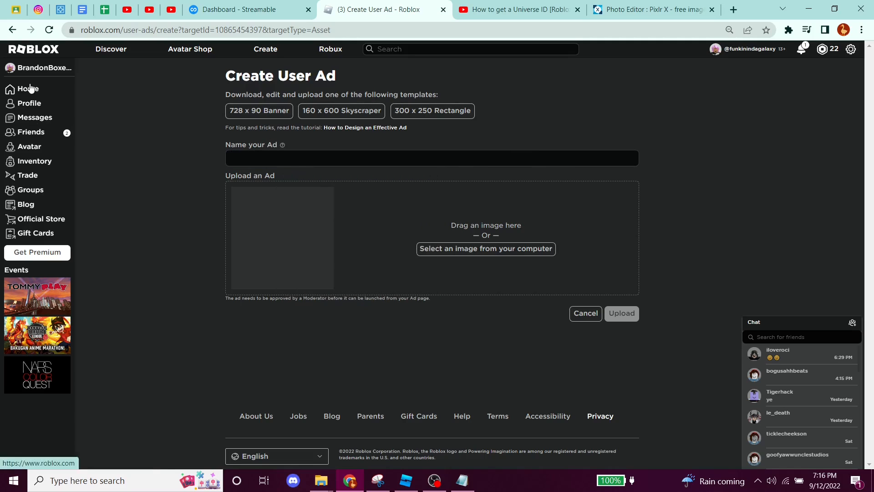
click(28, 89)
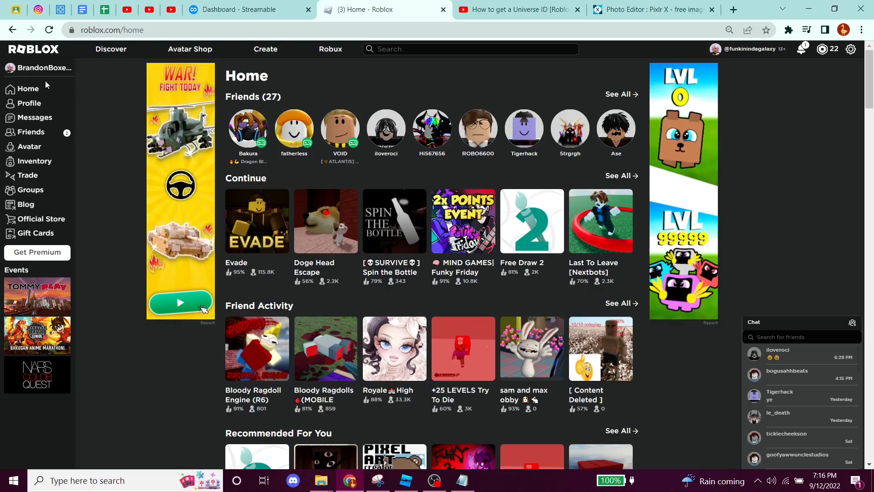
mouse_move(118, 71)
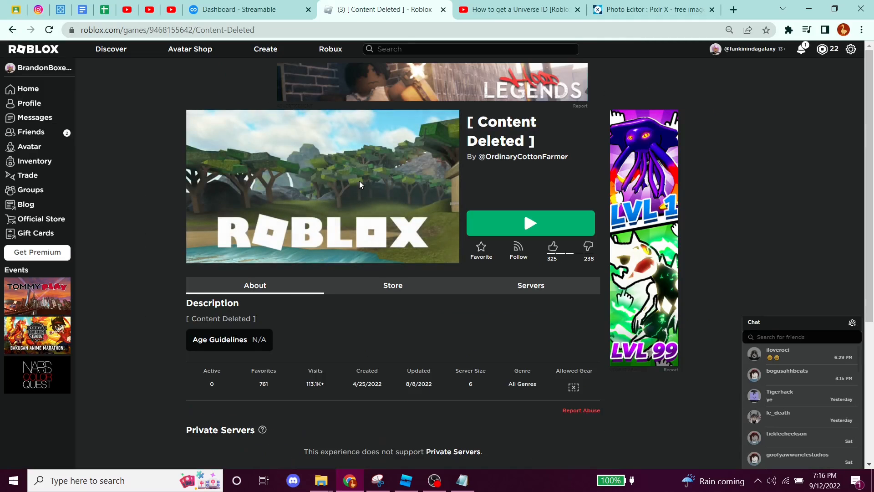
Scroll the Content Deleted game page, then return to the home page.
scroll(down, 3)
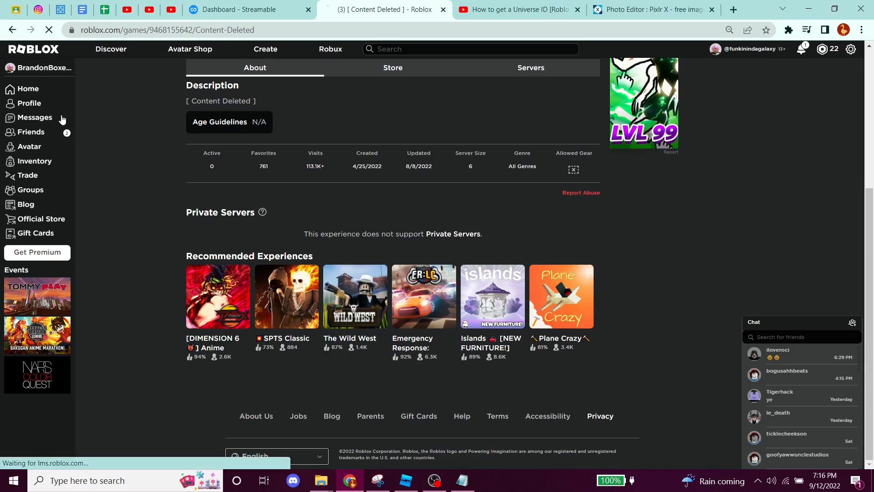
click(27, 88)
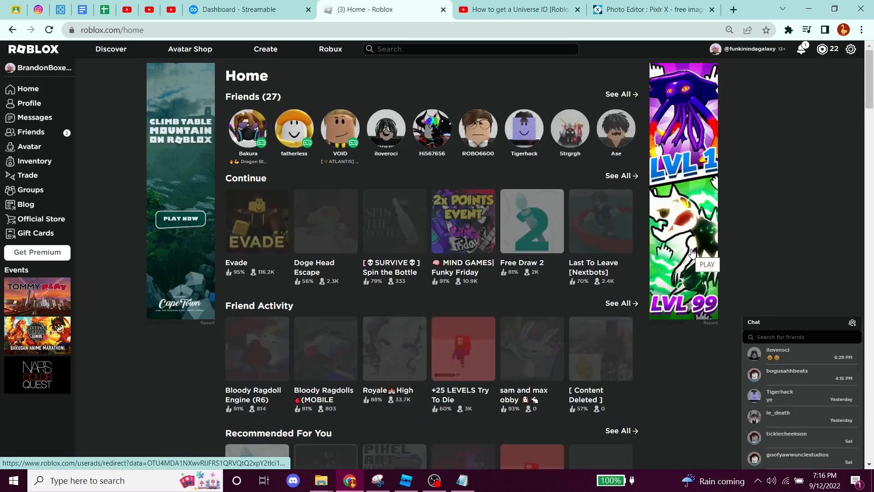